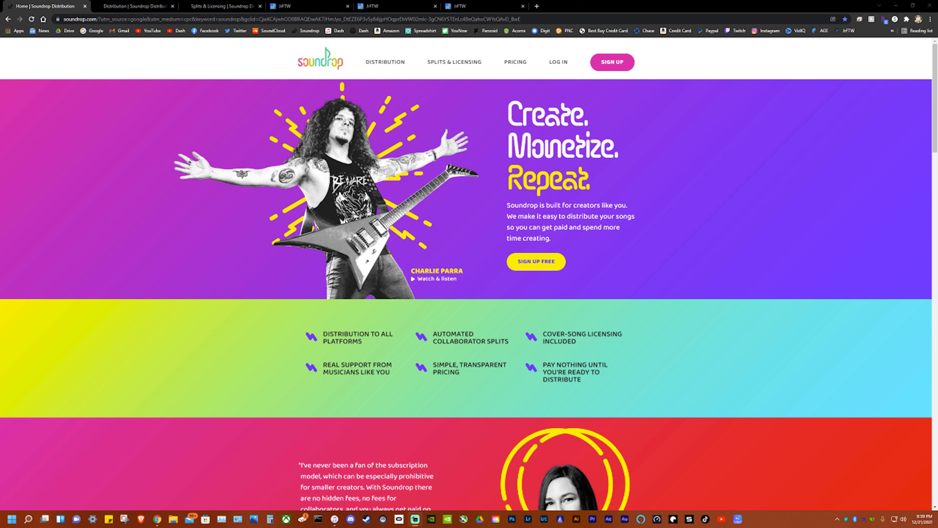
mouse_move(246, 146)
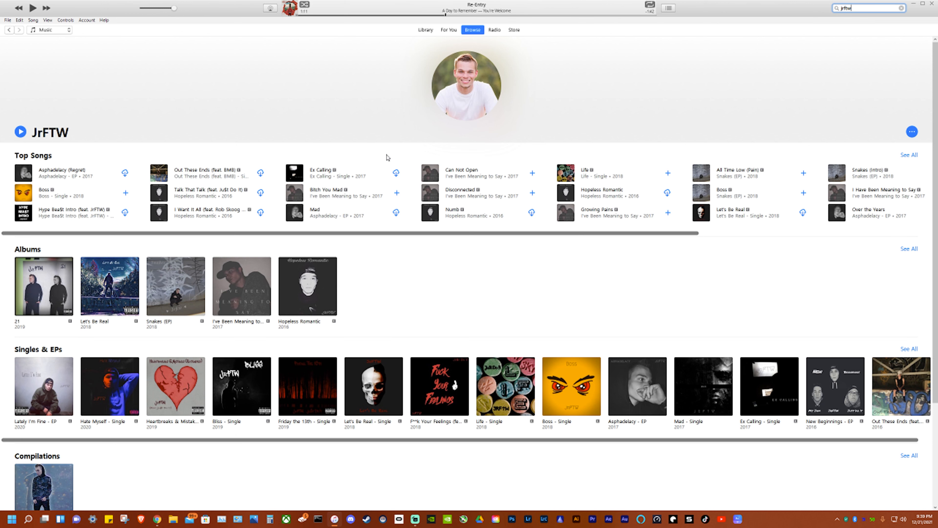
mouse_move(801, 48)
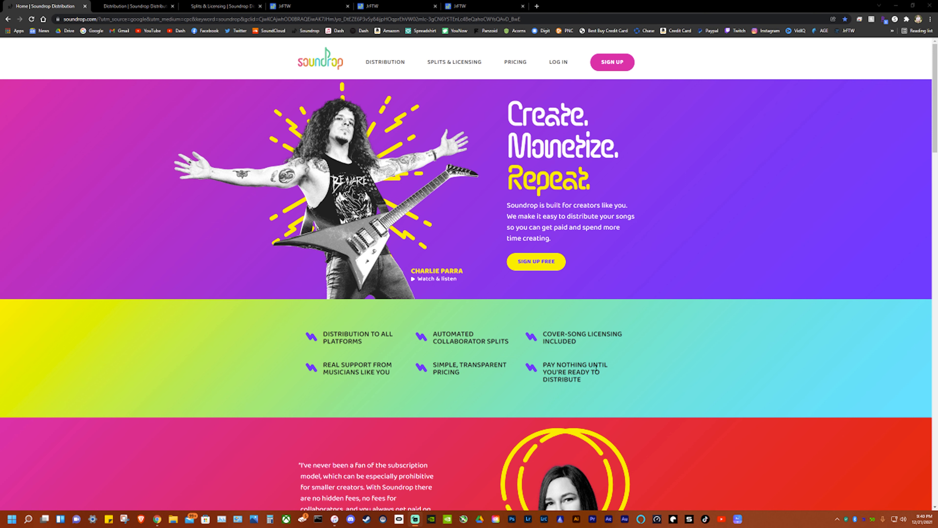
Browse the Soundrop homepage, then view the Distribution page listing partner music platforms.
scroll("down", 3)
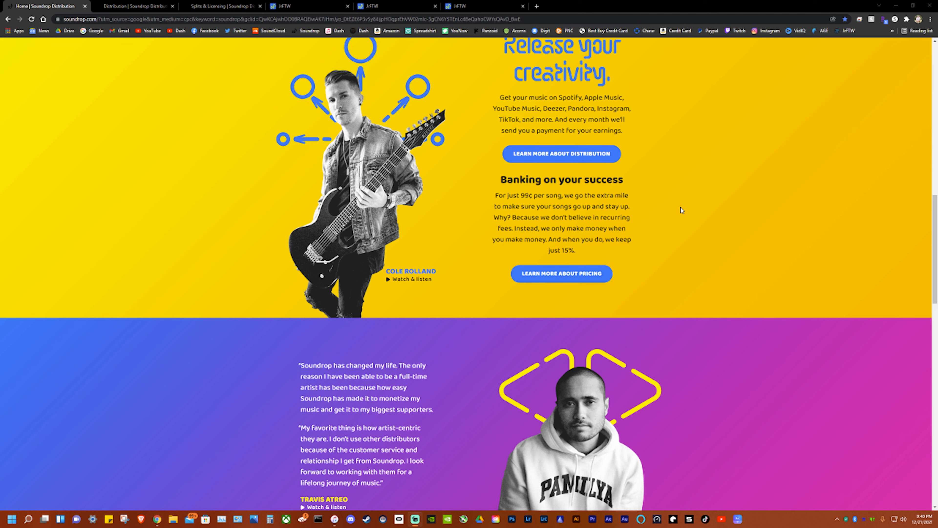
scroll("down", 3)
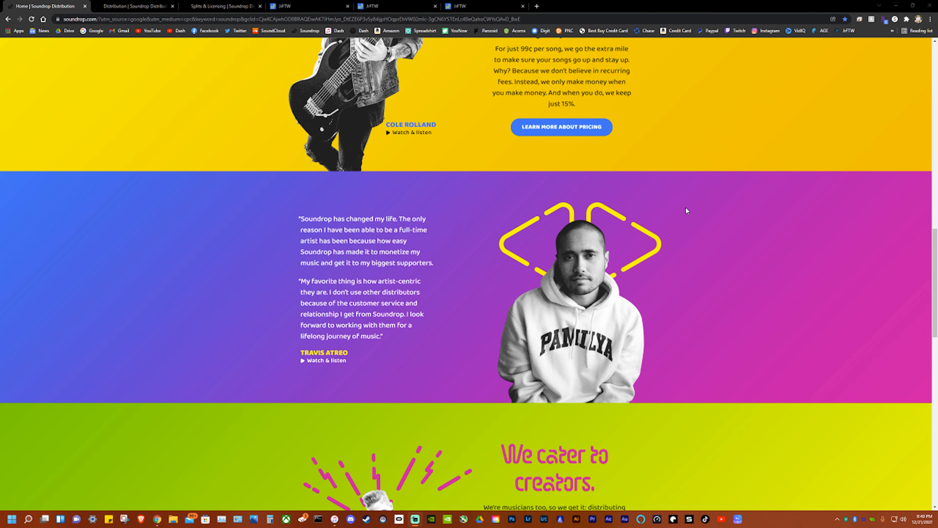
scroll("down", 3)
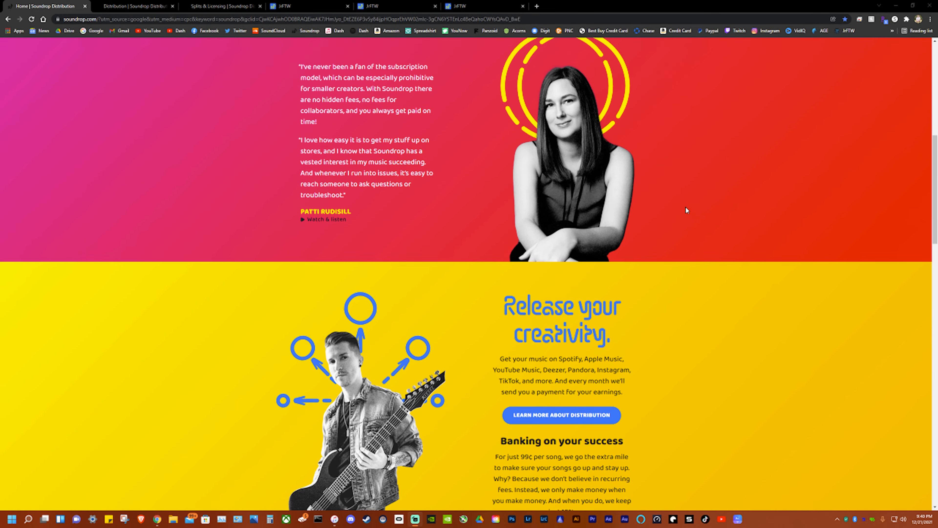
scroll("up", 3)
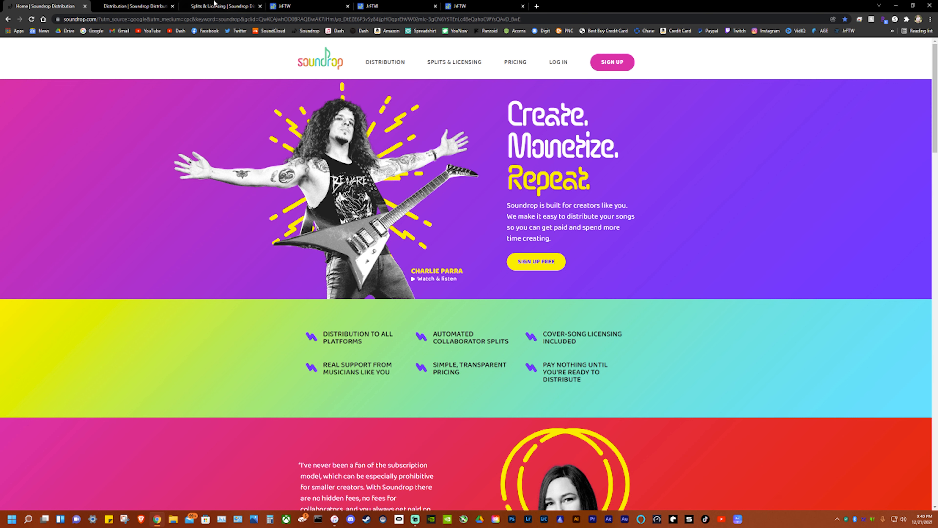
left_click(135, 6)
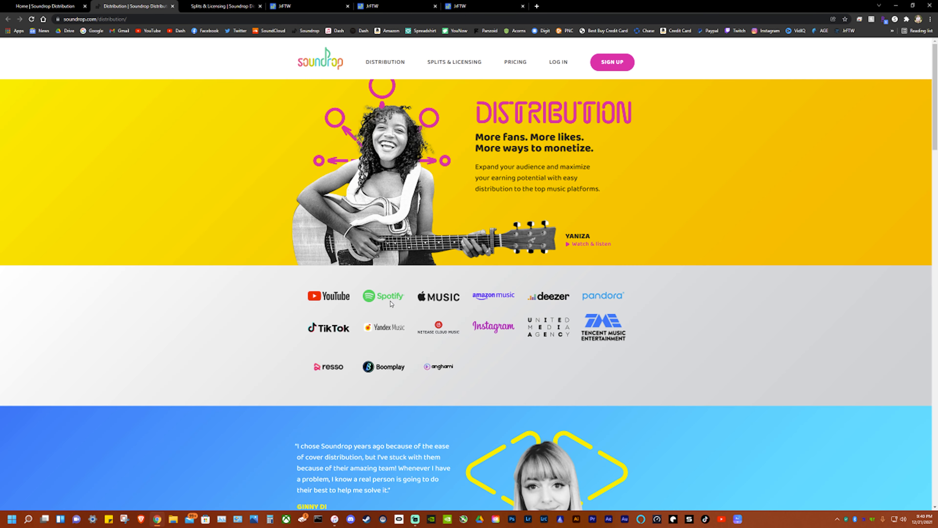
mouse_move(336, 300)
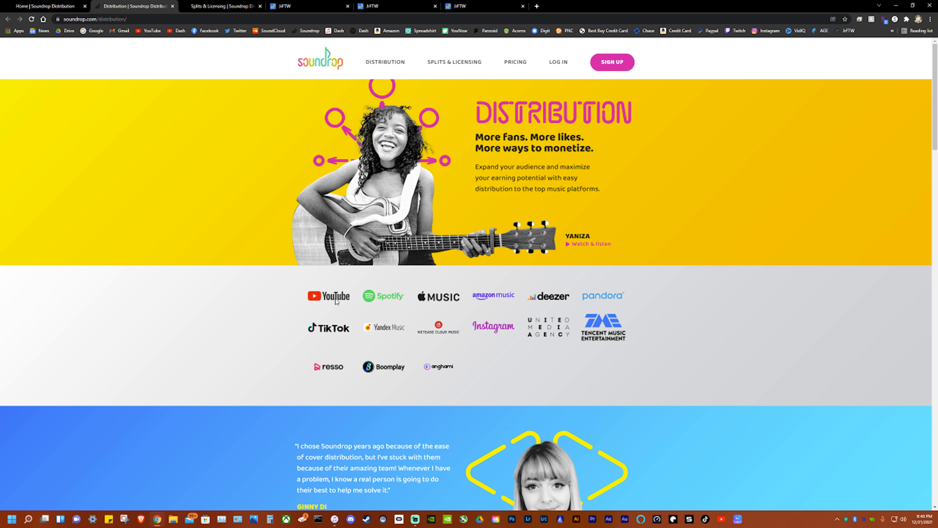
mouse_move(440, 305)
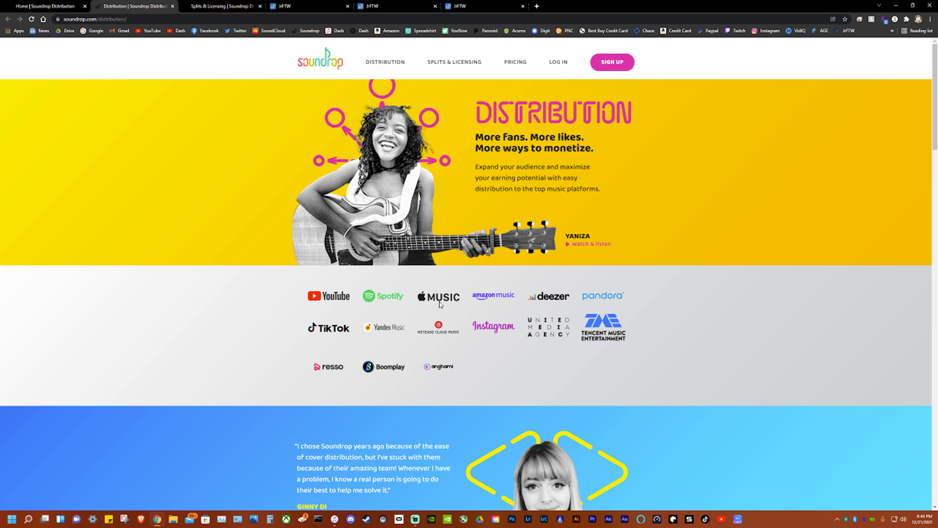
mouse_move(608, 295)
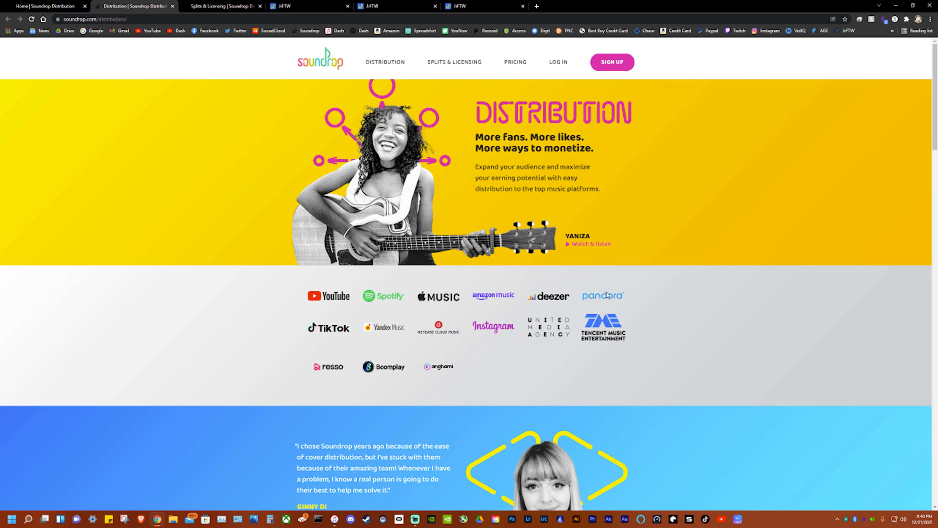
mouse_move(446, 330)
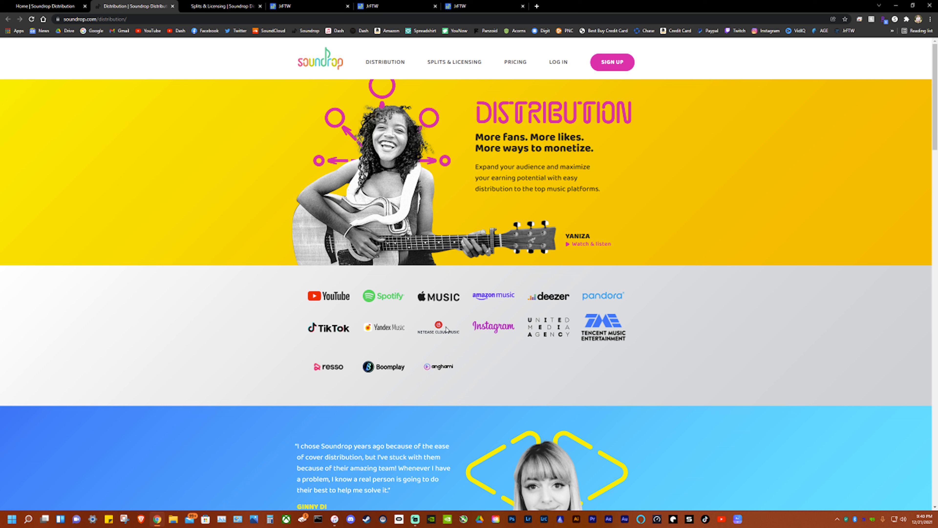
mouse_move(538, 331)
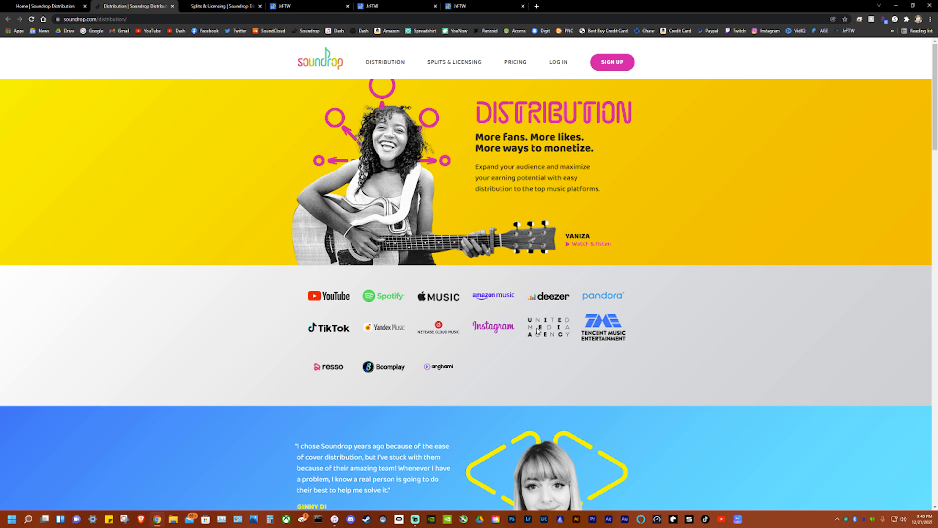
mouse_move(622, 328)
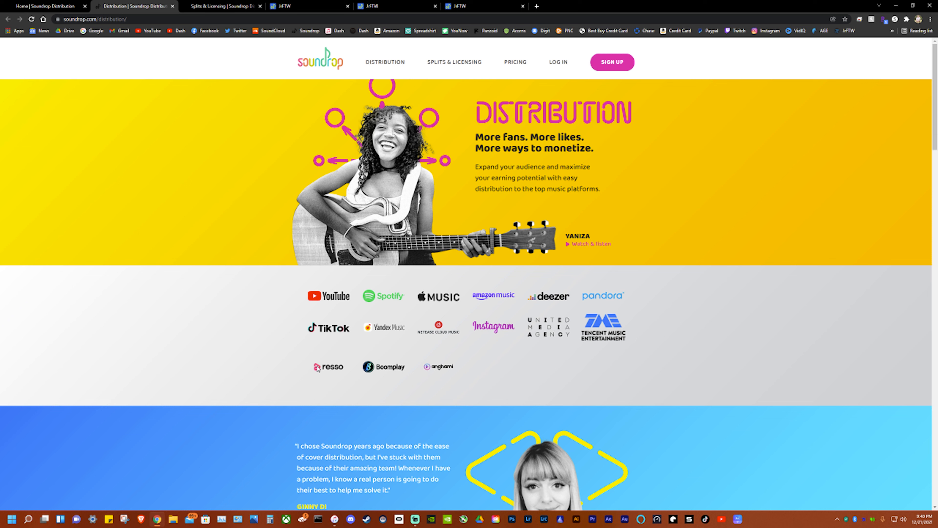
mouse_move(433, 373)
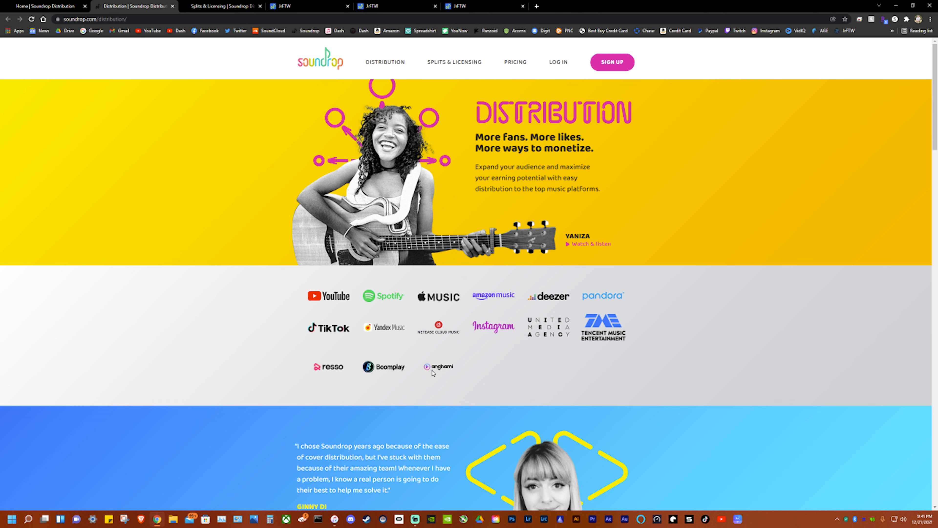
scroll("down", 3)
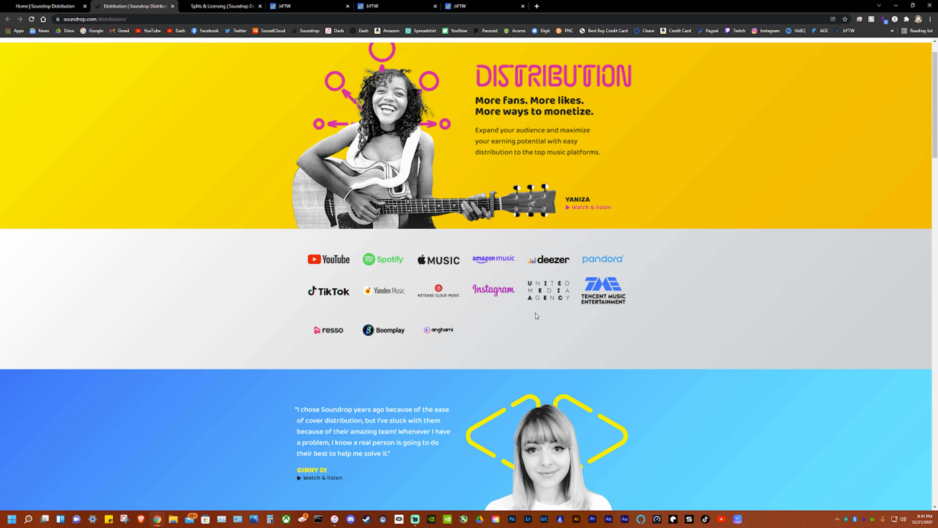
scroll("down", 3)
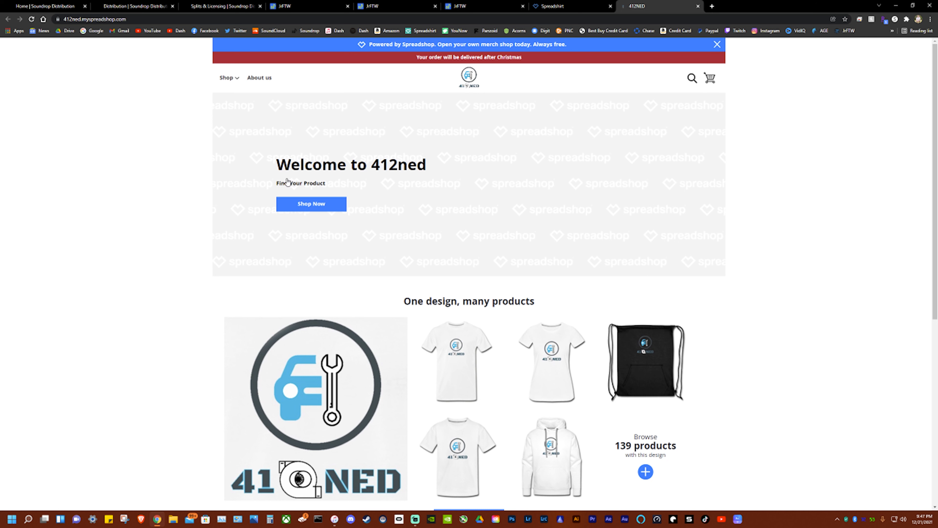
mouse_move(152, 142)
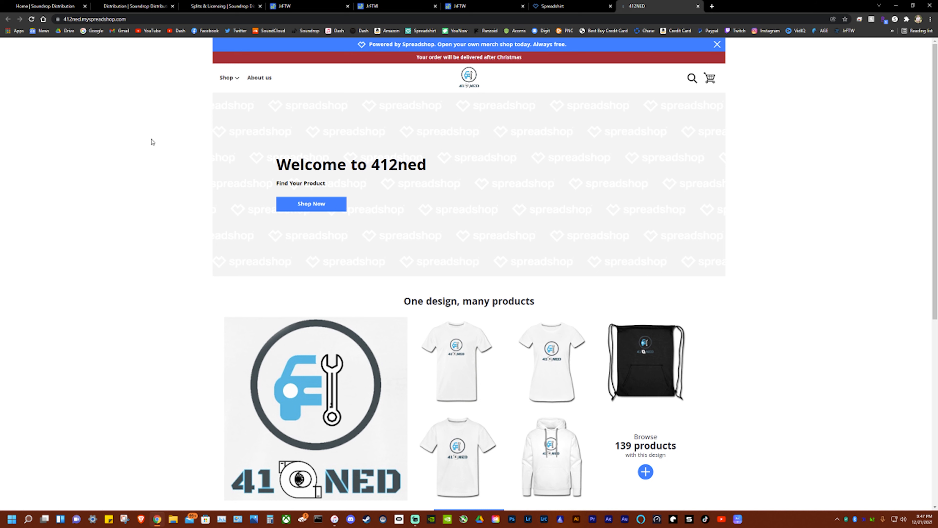
From the Spreadshop homepage, go to Discover Designs and select the 412ned logo design.
scroll("down", 3)
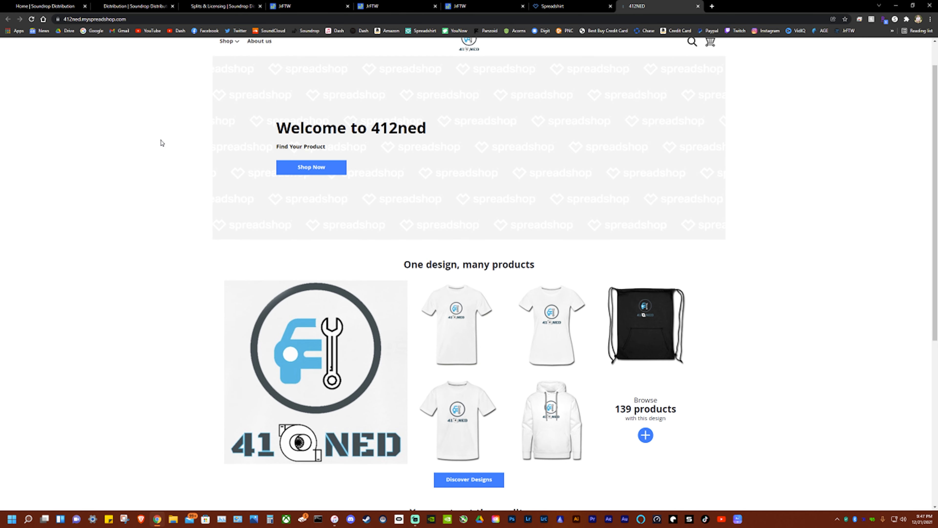
scroll("down", 3)
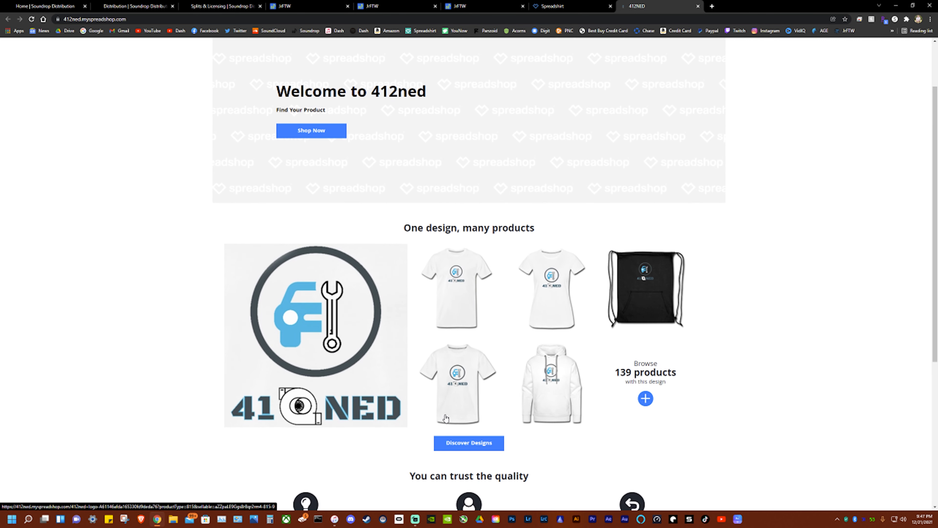
left_click(468, 443)
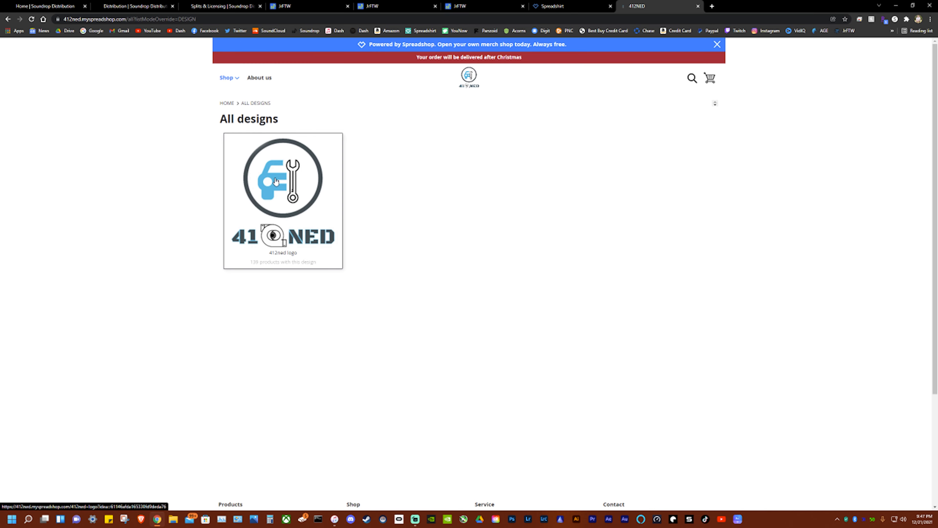
left_click(282, 179)
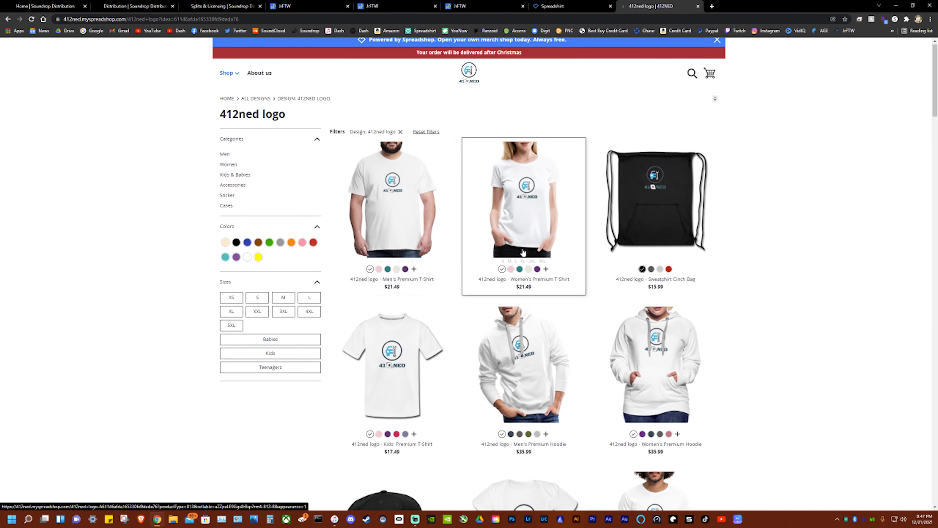
Scroll through the grid of products carrying the 412ned logo.
scroll("down", 3)
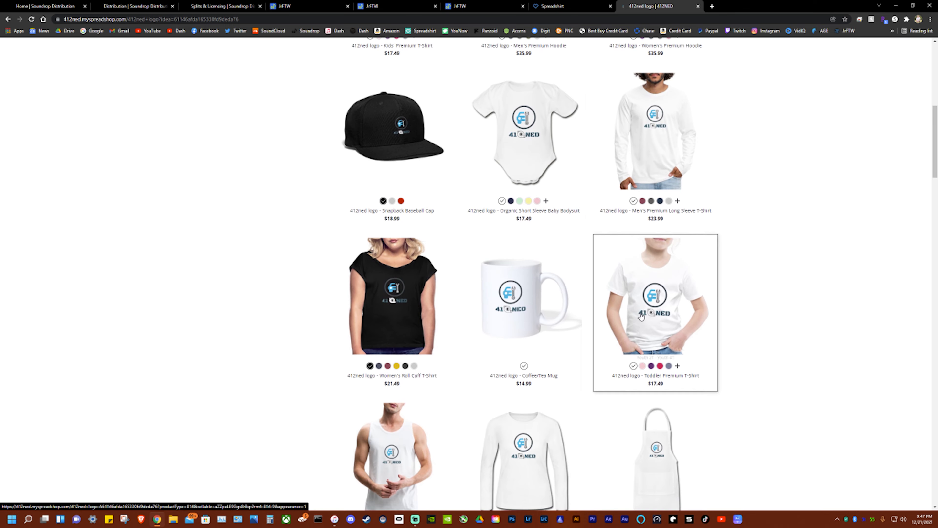
scroll("down", 3)
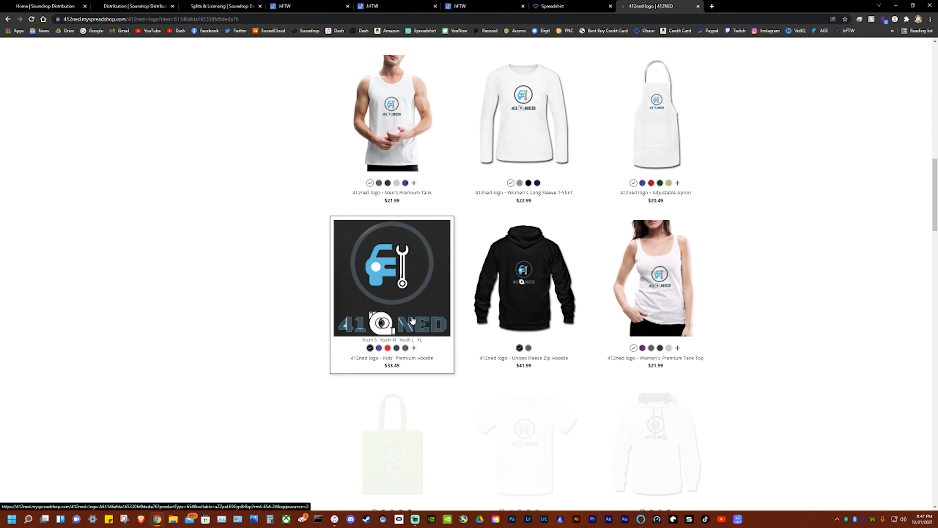
scroll("down", 3)
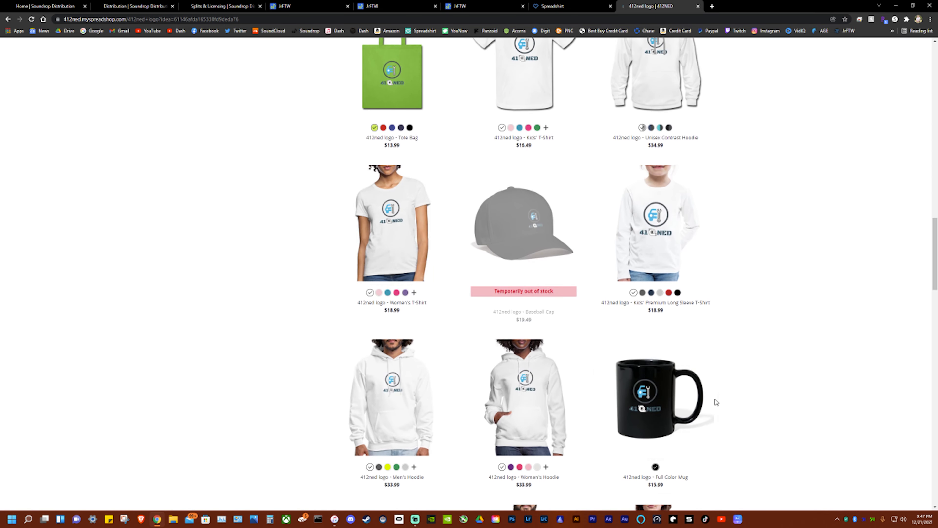
scroll("down", 3)
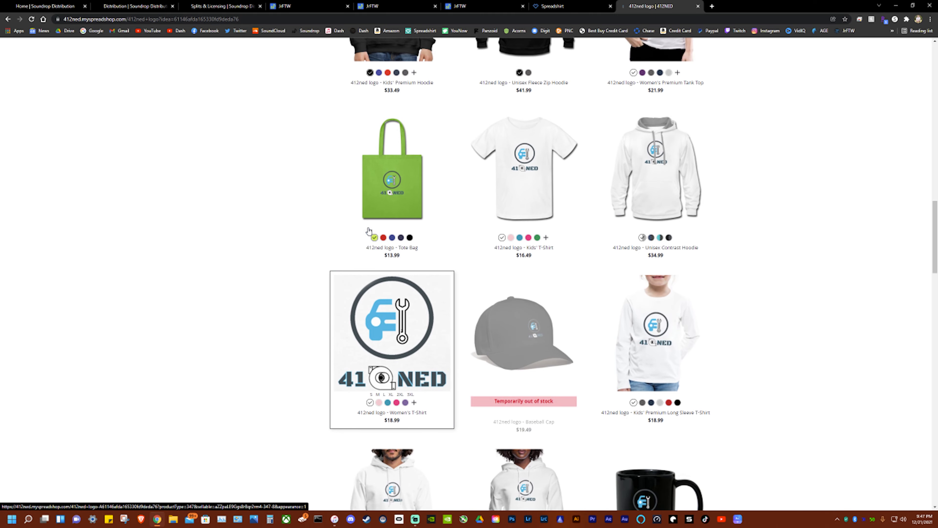
scroll("down", 3)
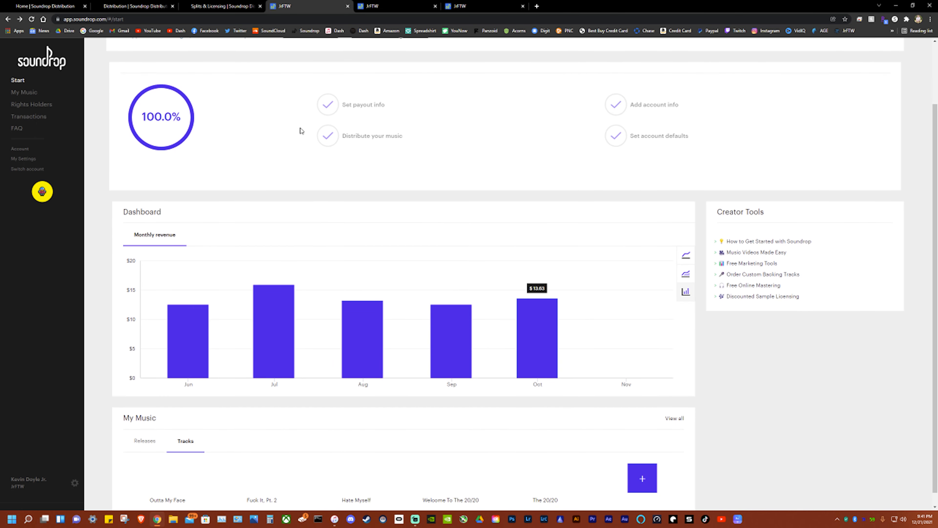
Scroll the Start dashboard and go to My Music to list JrFTW's releases.
scroll("down", 3)
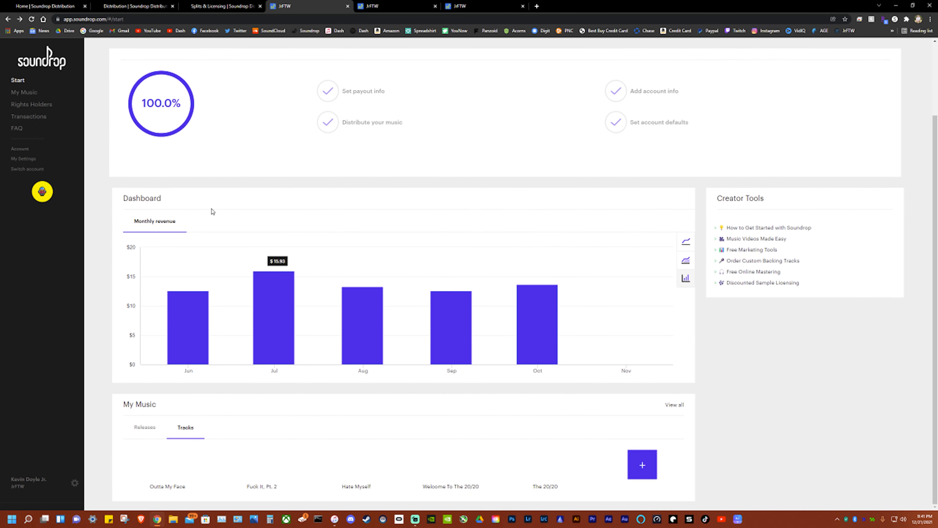
mouse_move(657, 313)
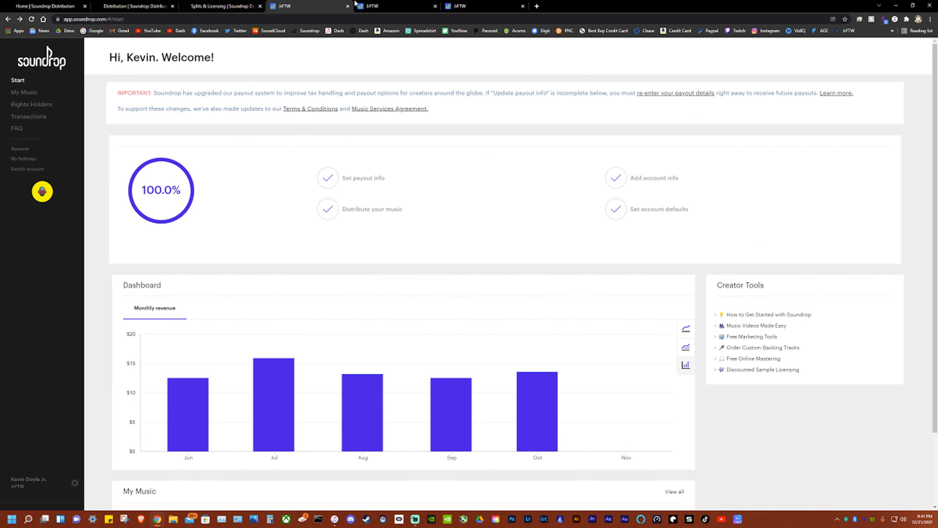
left_click(24, 91)
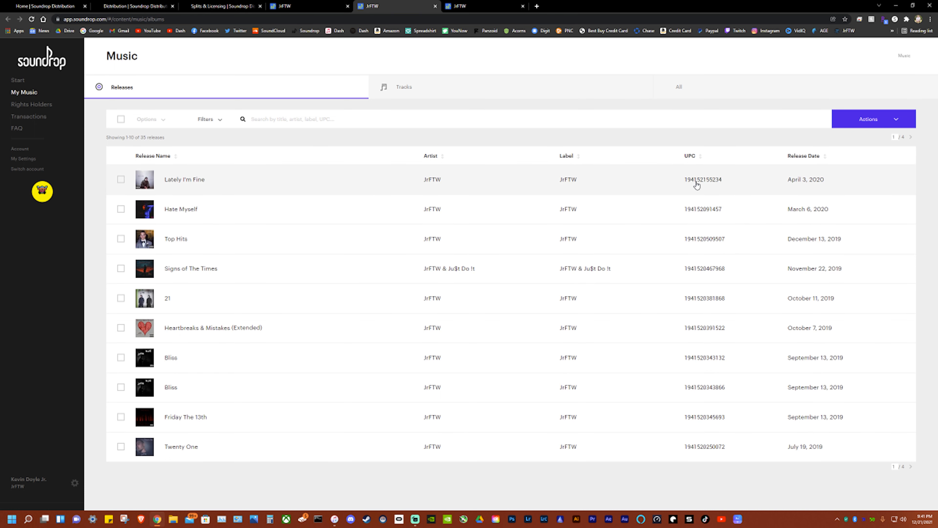
mouse_move(237, 217)
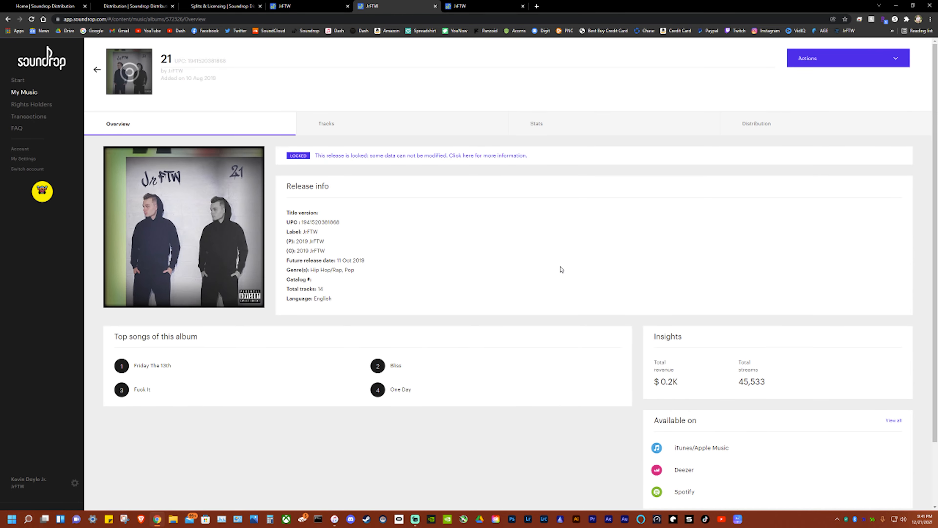
mouse_move(305, 219)
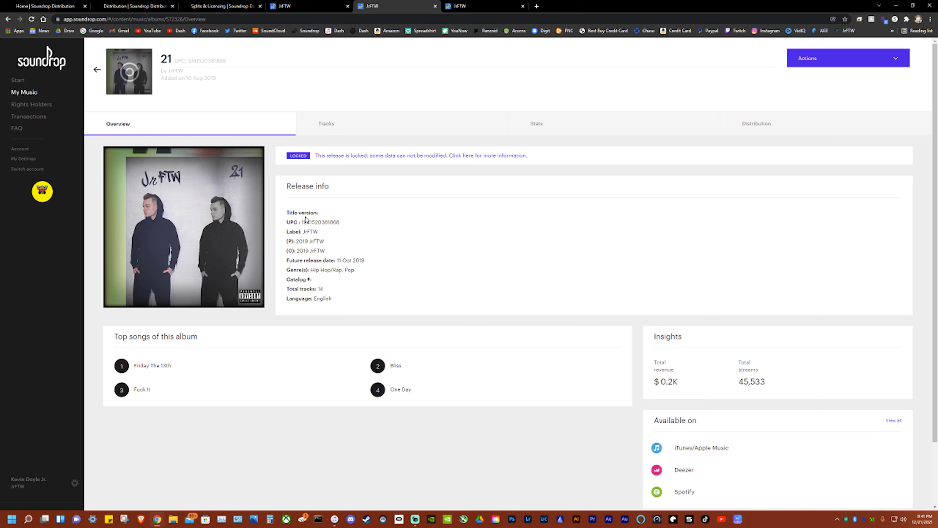
Review album 21's Tracks and Stats, then its Distribution page showing the 12 live services.
left_click(326, 123)
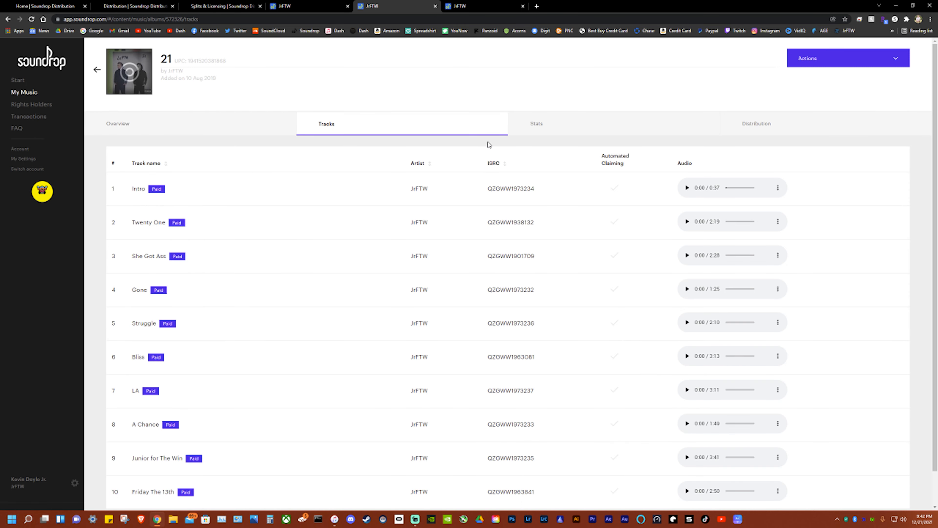
scroll("down", 3)
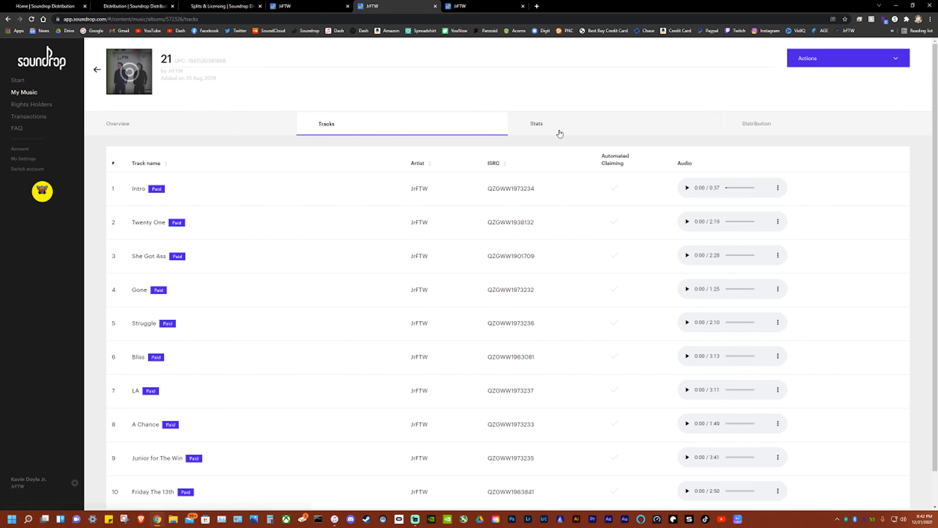
left_click(535, 124)
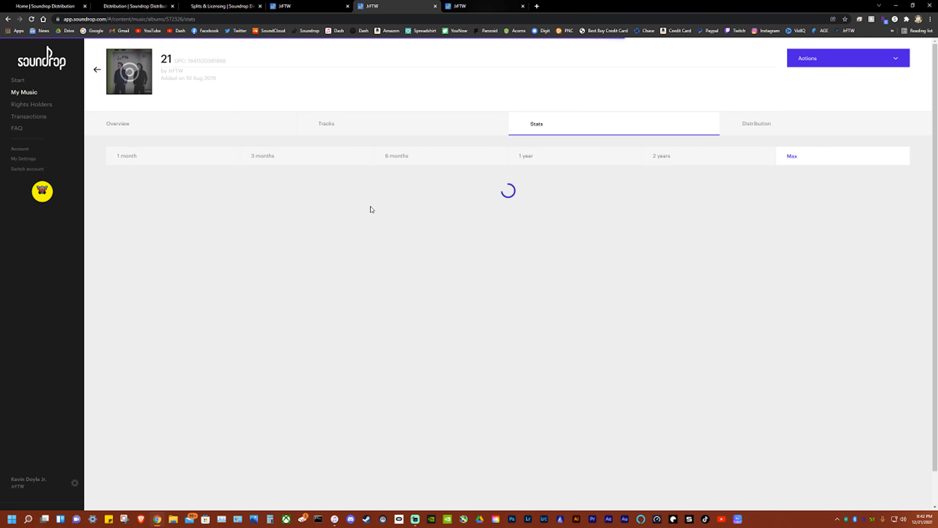
scroll("down", 3)
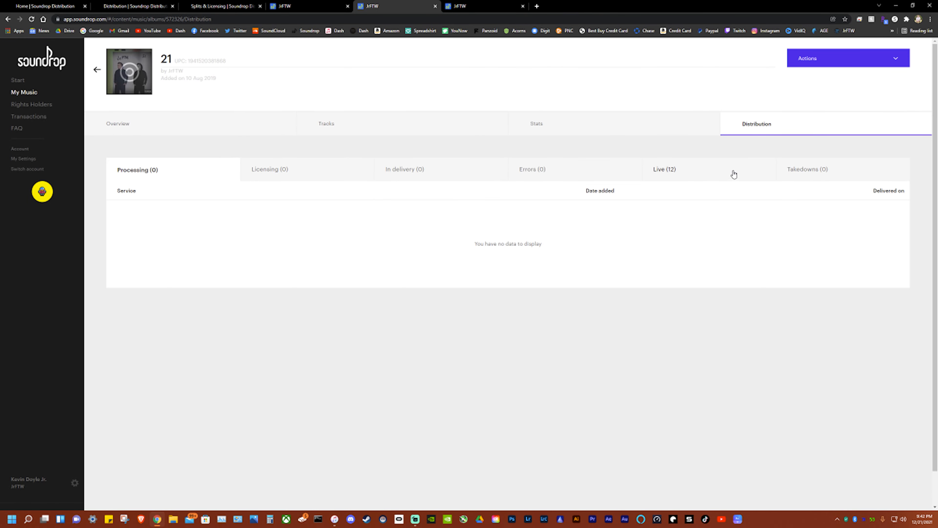
left_click(664, 170)
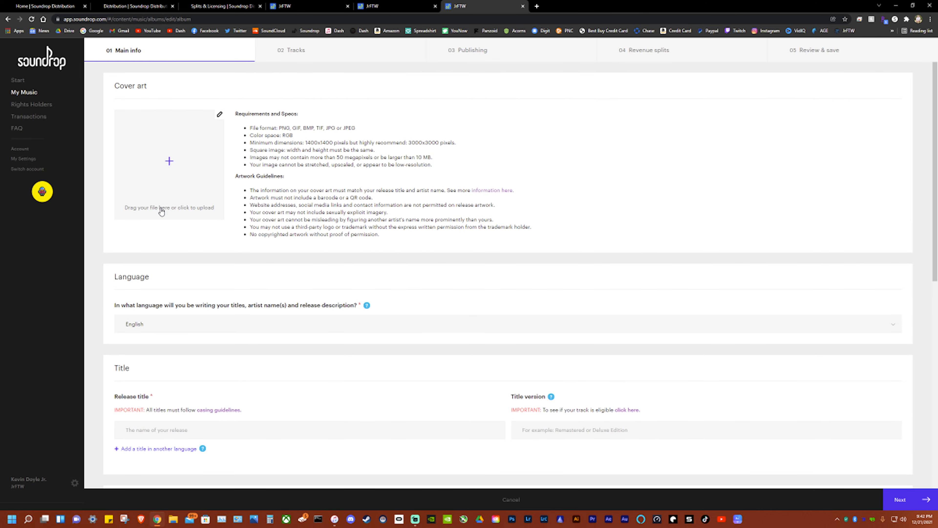
mouse_move(205, 184)
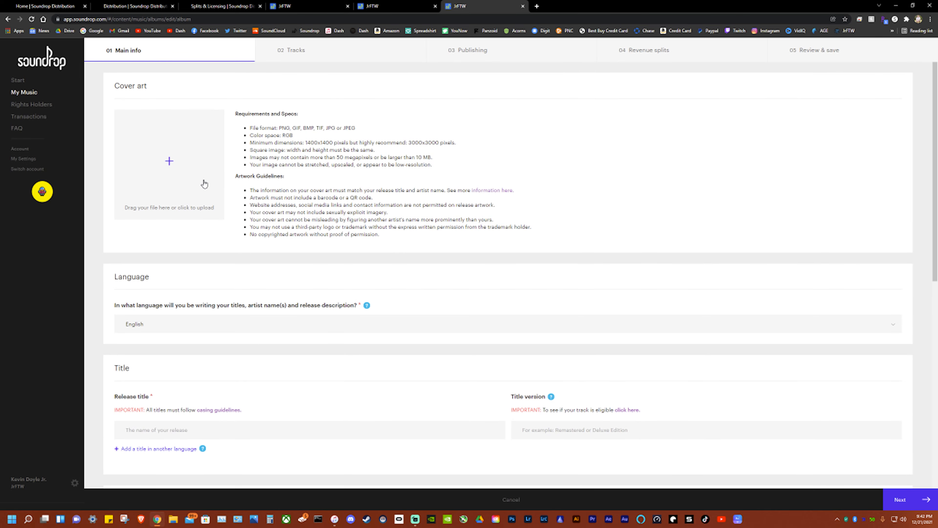
Upload 'Neglected Artwork No text.jpg' as the new release's cover art.
left_click(168, 162)
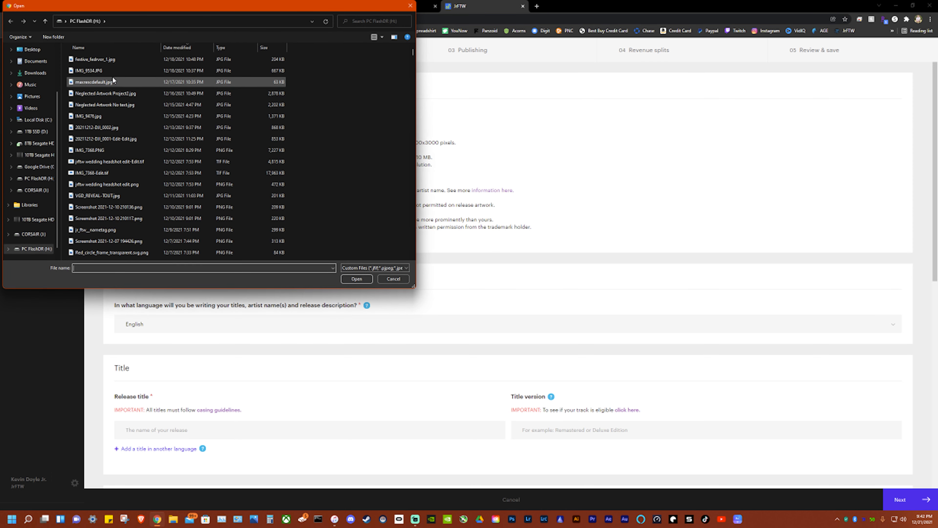
left_click(108, 93)
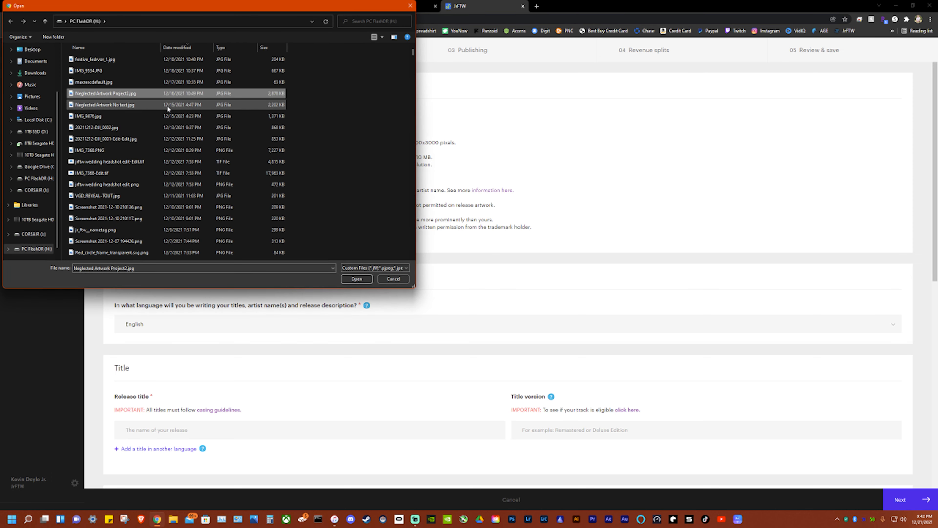
left_click(105, 104)
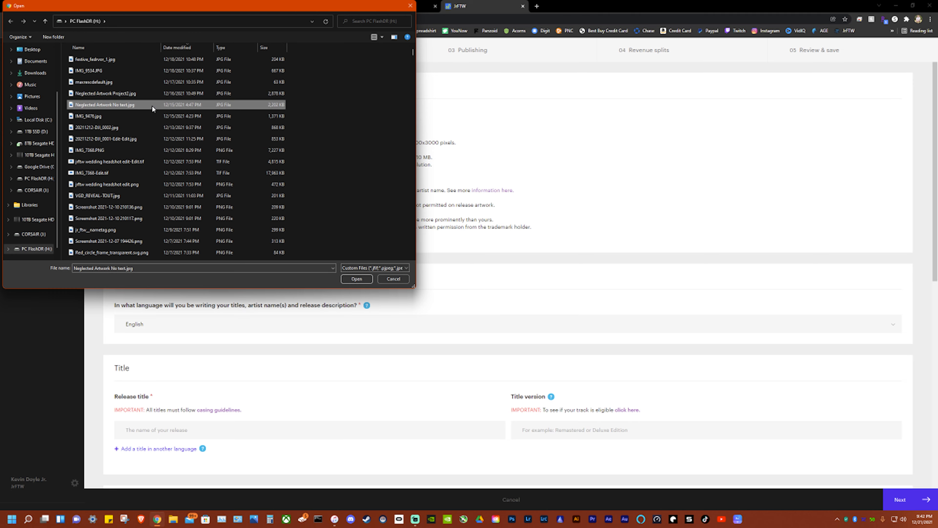
left_click(357, 279)
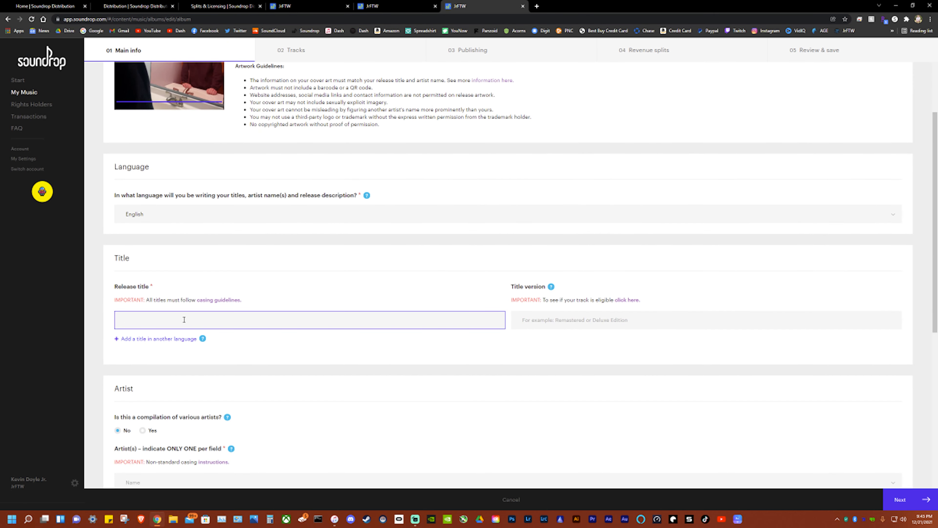
Enter the release title Neglected and read the title version eligibility guidelines.
type("Neglected")
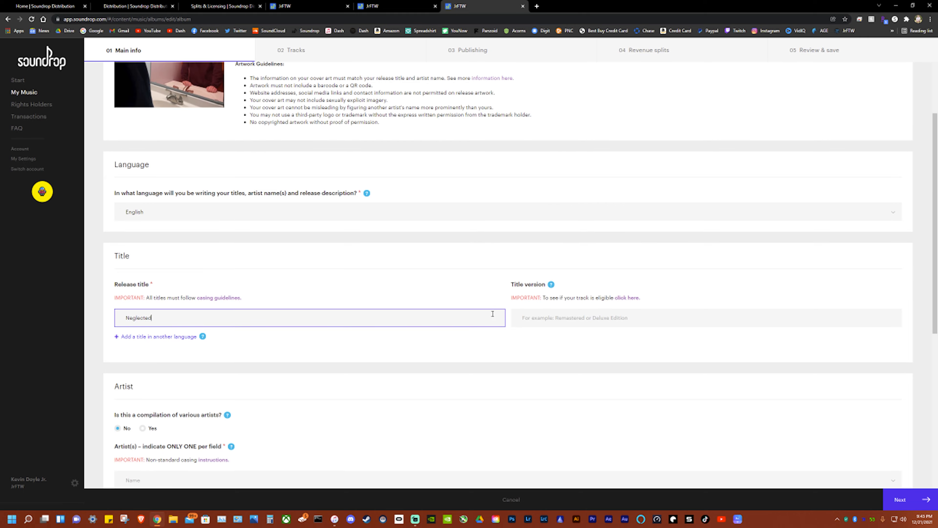
scroll("down", 3)
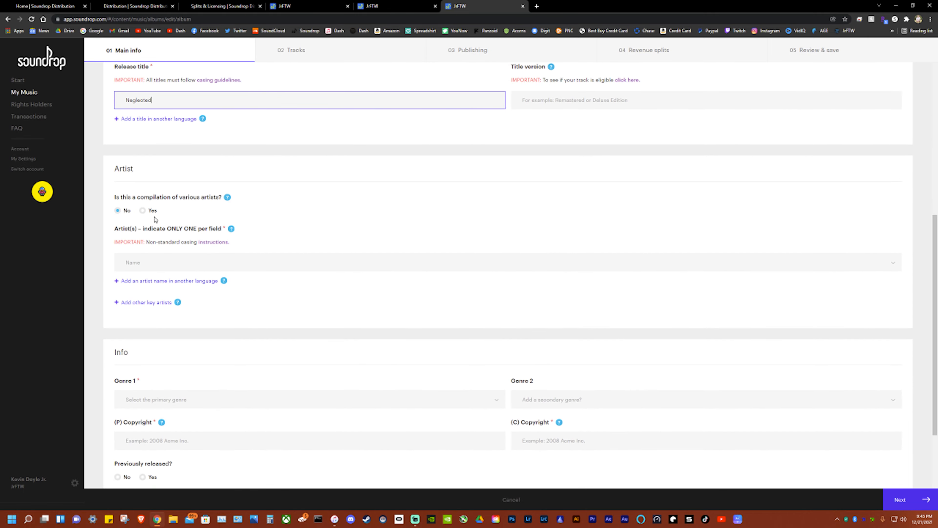
left_click(706, 100)
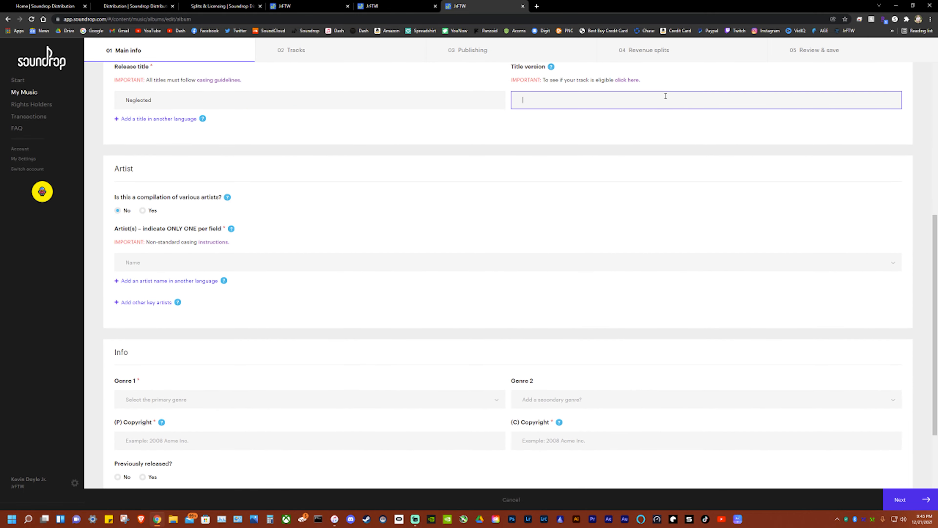
scroll("down", 3)
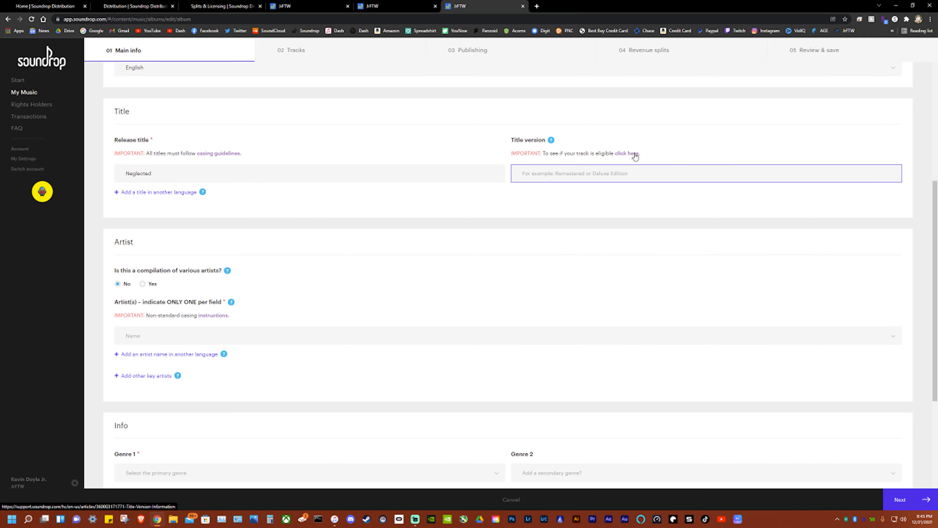
left_click(632, 153)
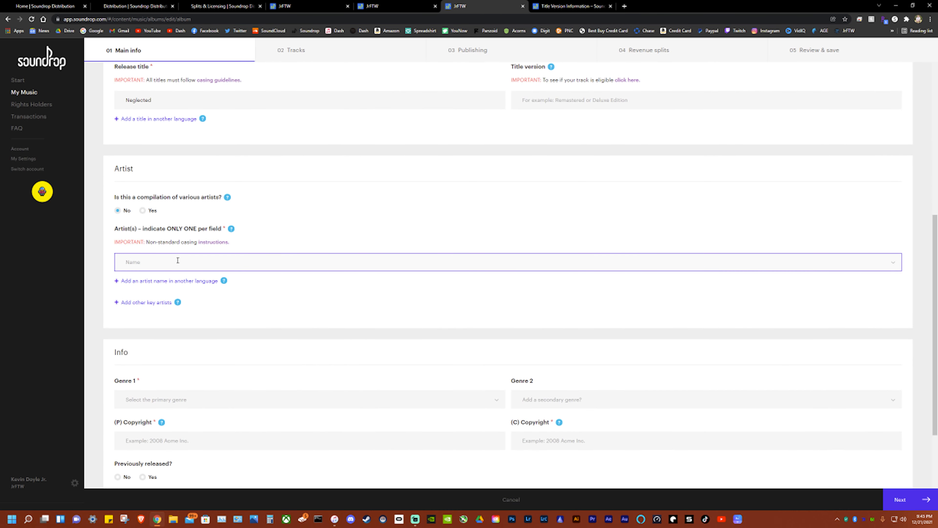
Set JrFTW as the release artist and begin choosing the primary genre.
type("JrFTW")
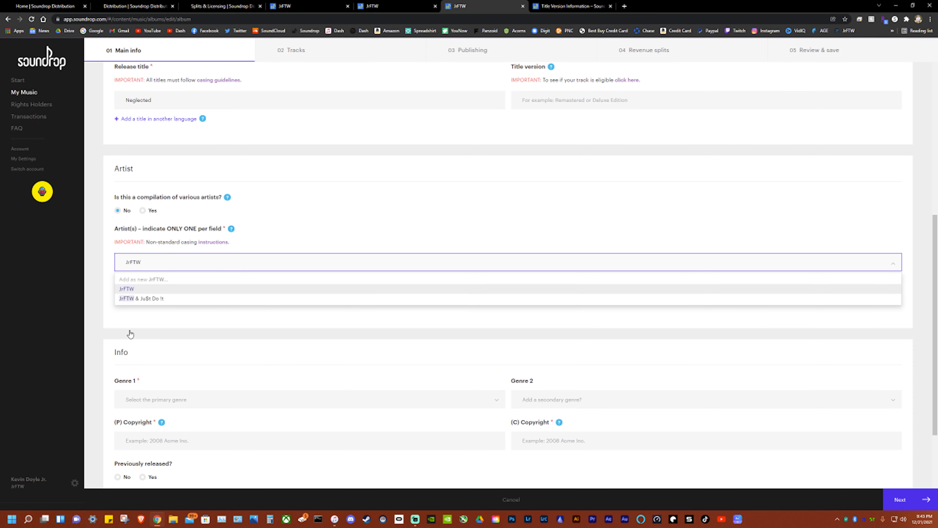
left_click(126, 289)
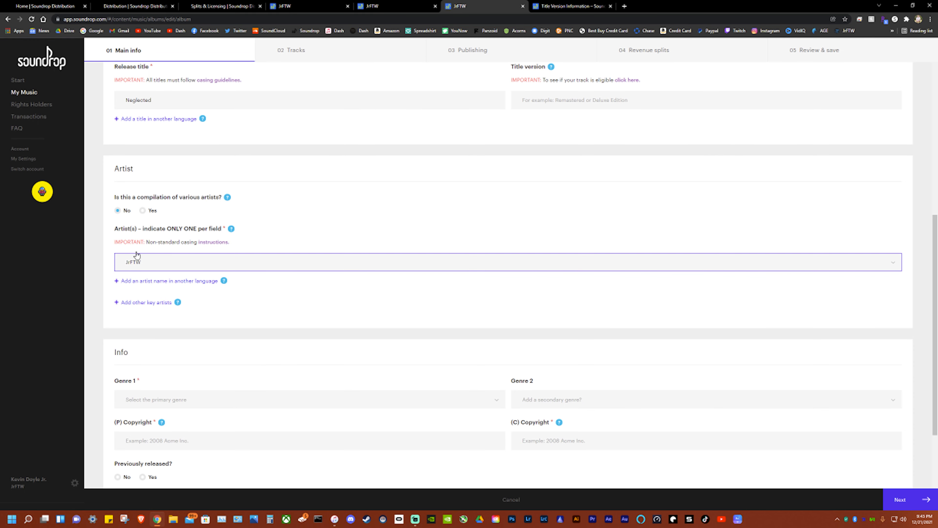
scroll("down", 3)
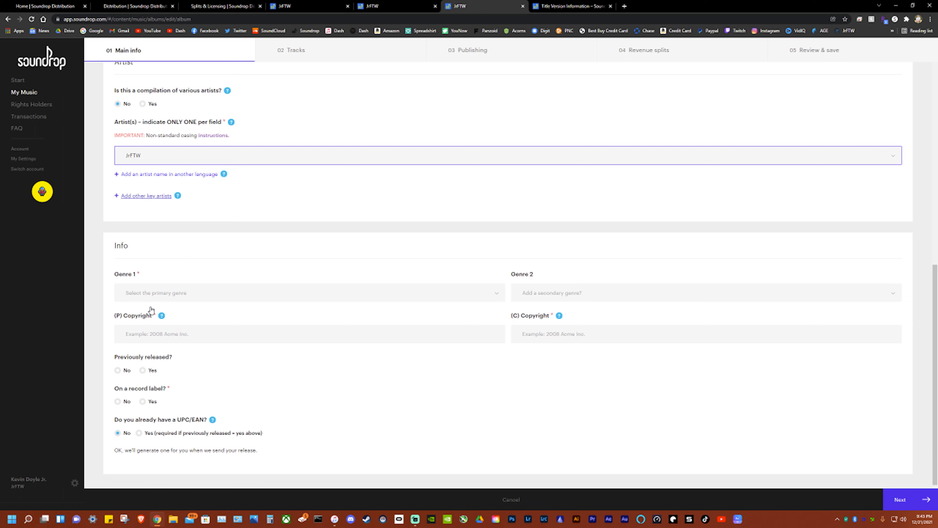
left_click(309, 292)
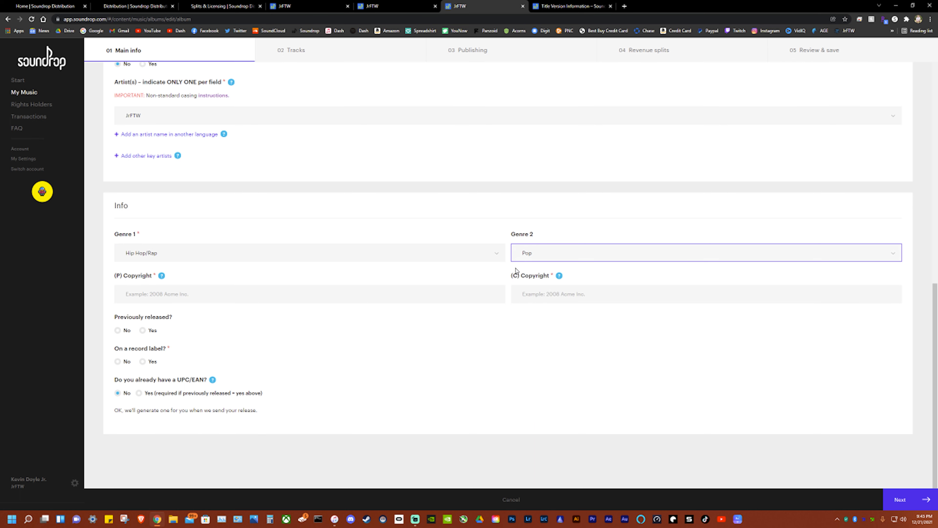
Enter 2022 JrFTW for both copyright lines and mark the release not previously released, no label.
type("2022 JrFT")
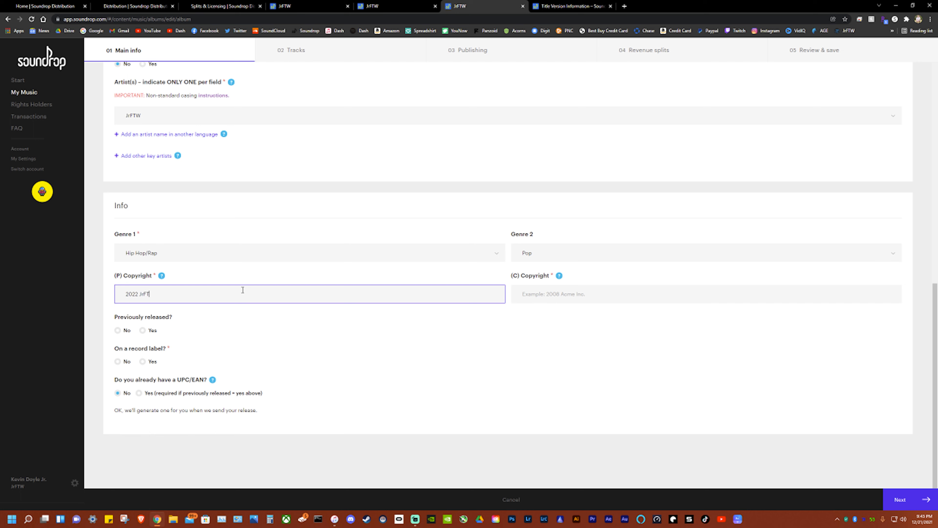
left_click(707, 294)
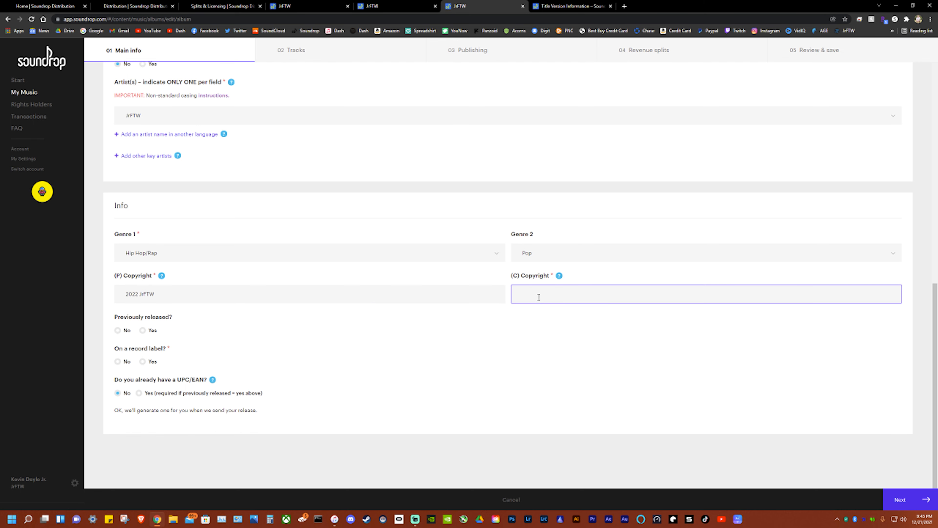
type("2022 JrFTW")
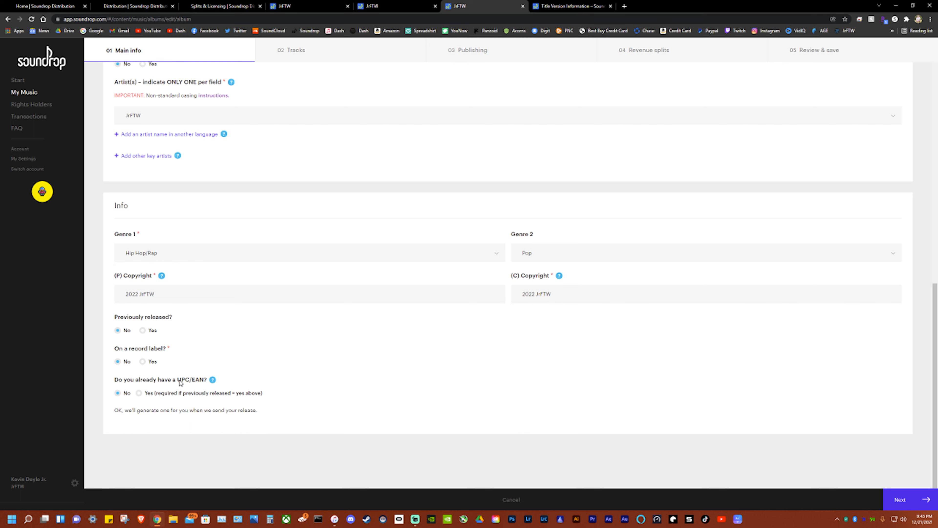
double_click(192, 379)
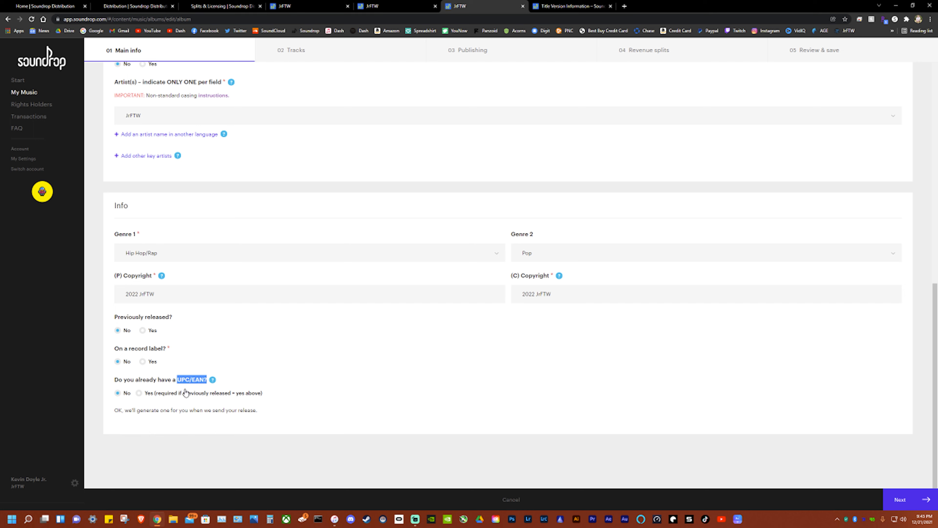
mouse_move(213, 379)
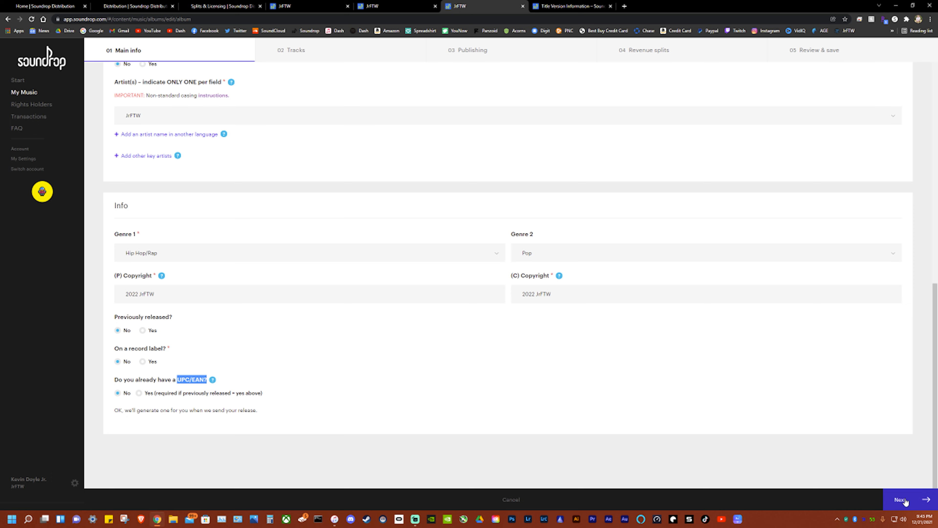
Move to the Tracks step and add a new track to the release.
left_click(904, 499)
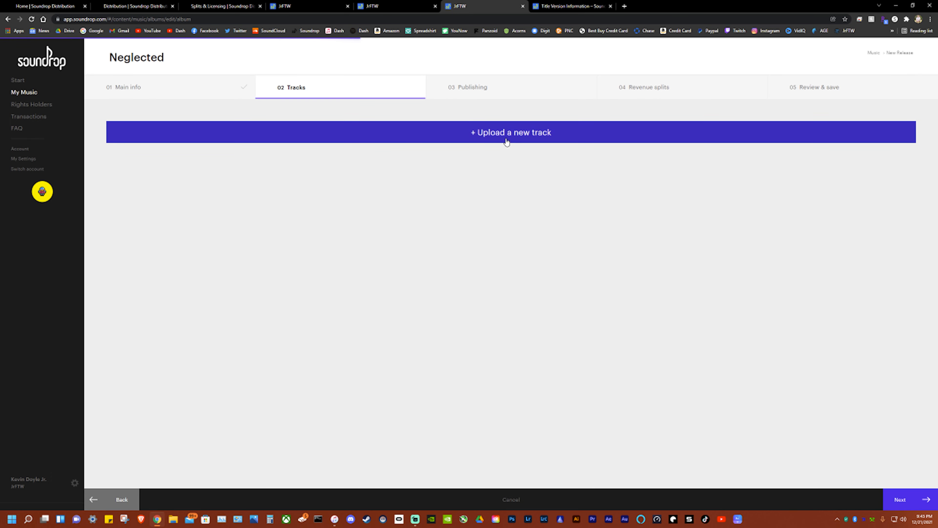
left_click(510, 132)
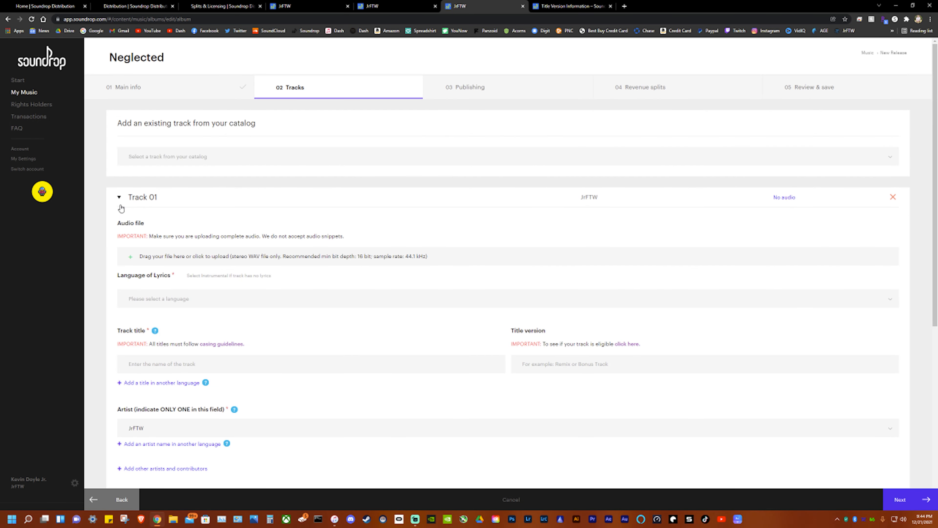
scroll("down", 3)
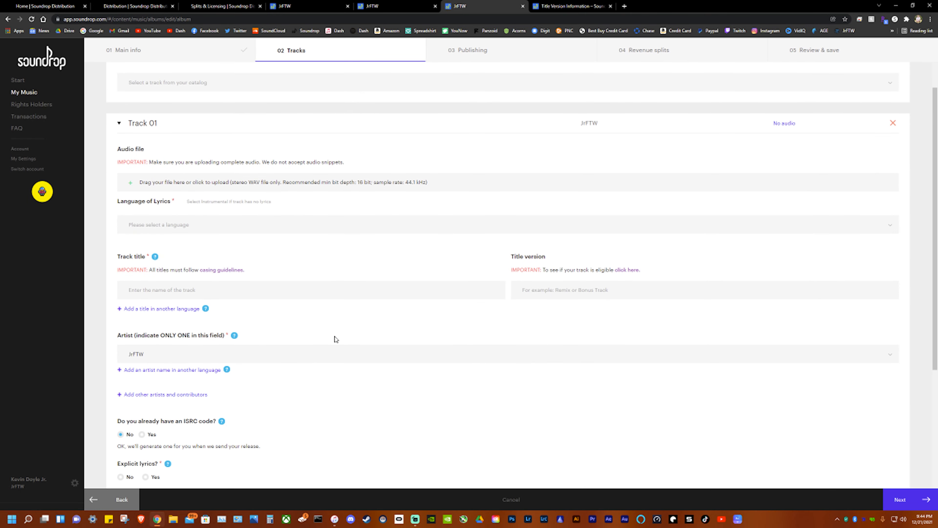
mouse_move(245, 189)
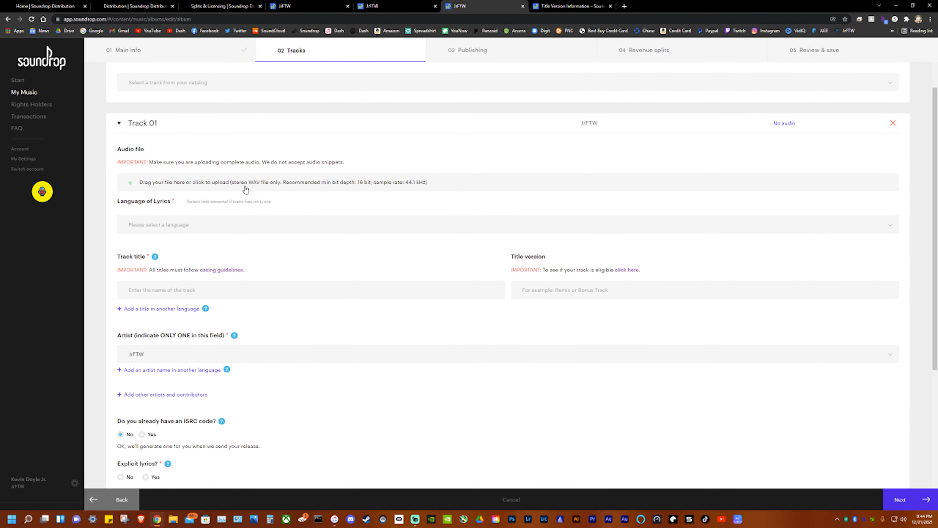
mouse_move(364, 186)
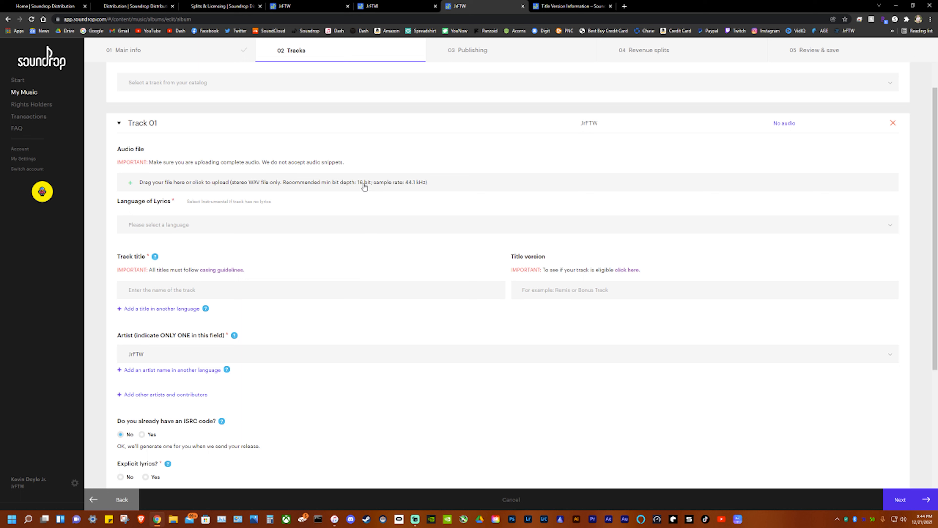
mouse_move(410, 188)
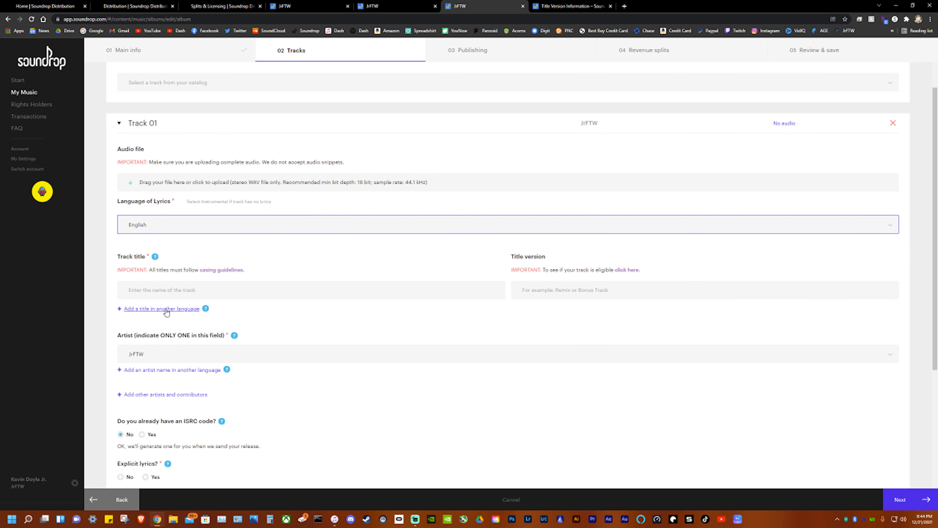
Title Track 01 Neglected and scroll down to the explicit lyrics setting.
left_click(311, 290)
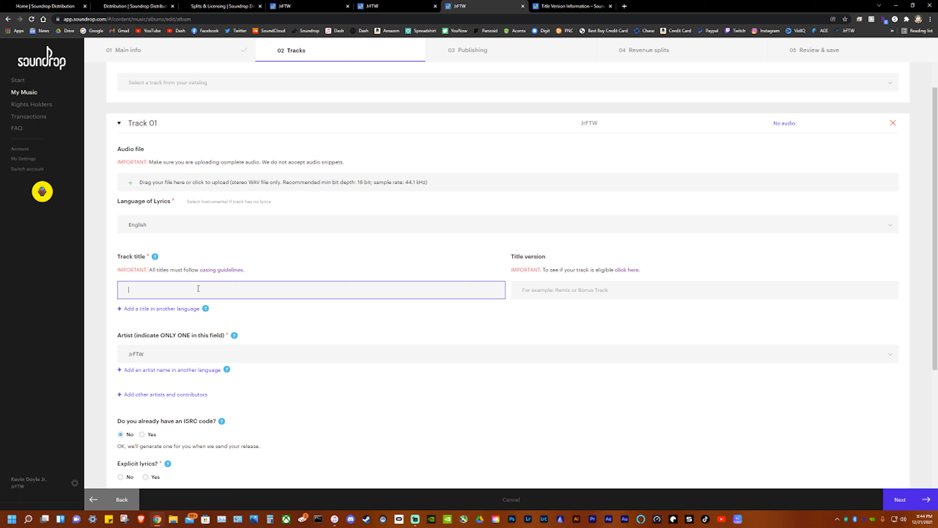
type("Neglegte")
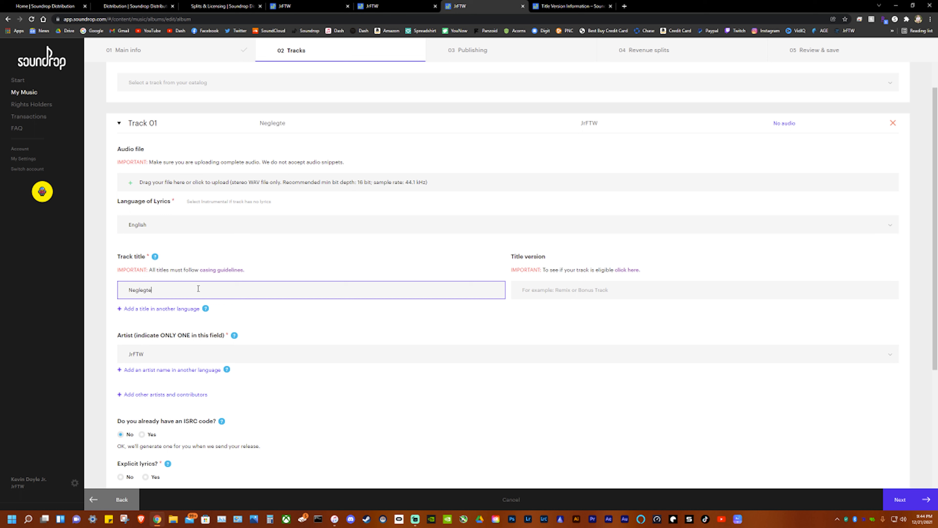
type("d")
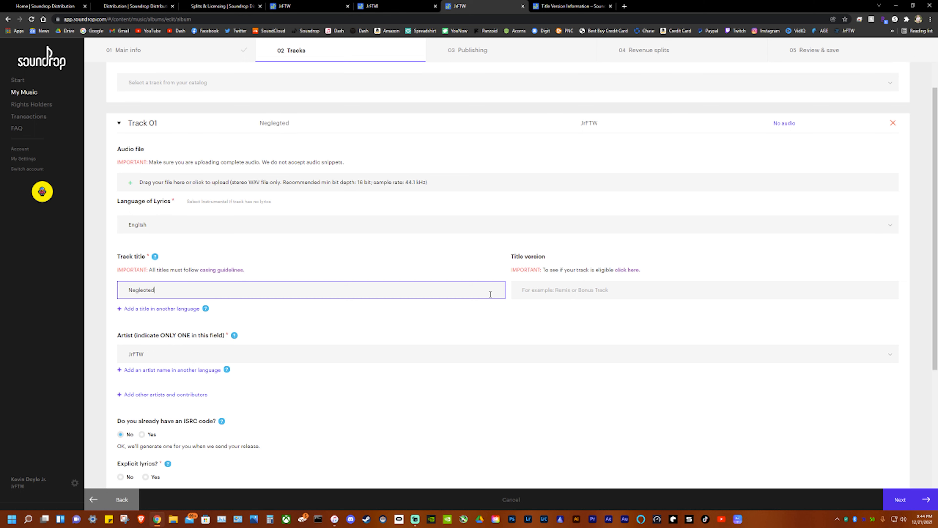
scroll("down", 3)
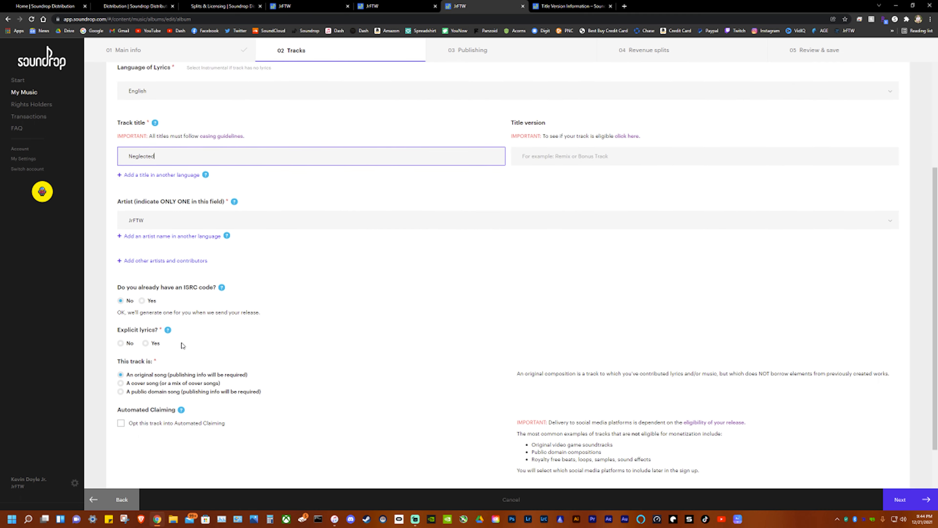
scroll("down", 3)
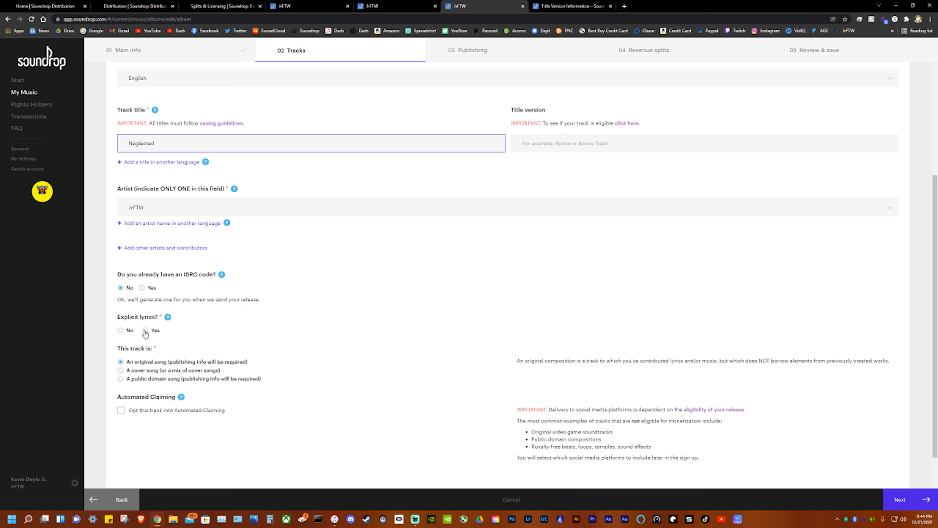
mouse_move(147, 333)
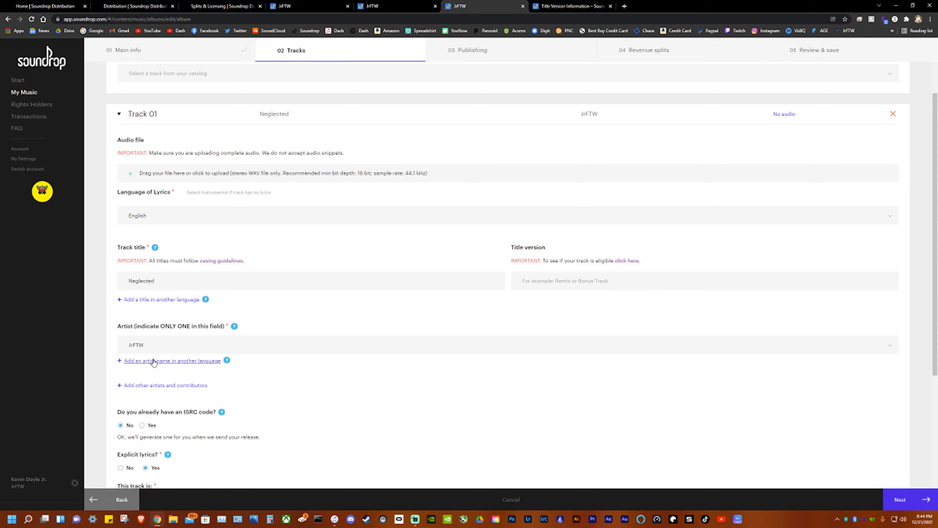
Opt the track into Automated Claiming, view Advanced info, and continue to the Publishing step.
scroll("down", 3)
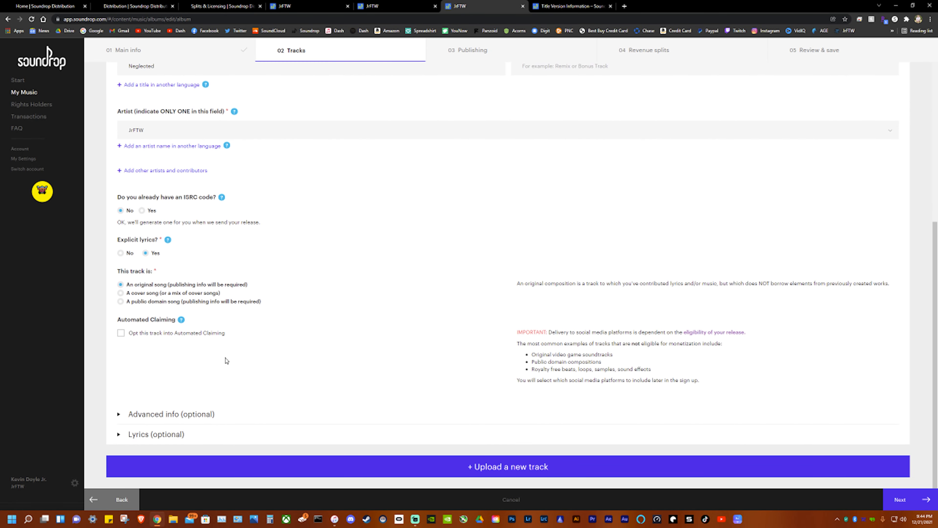
mouse_move(172, 307)
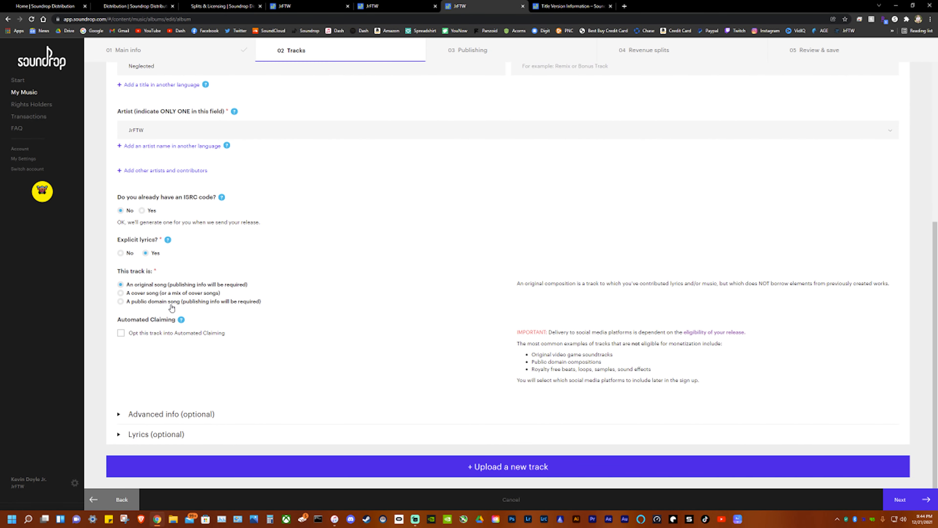
mouse_move(126, 340)
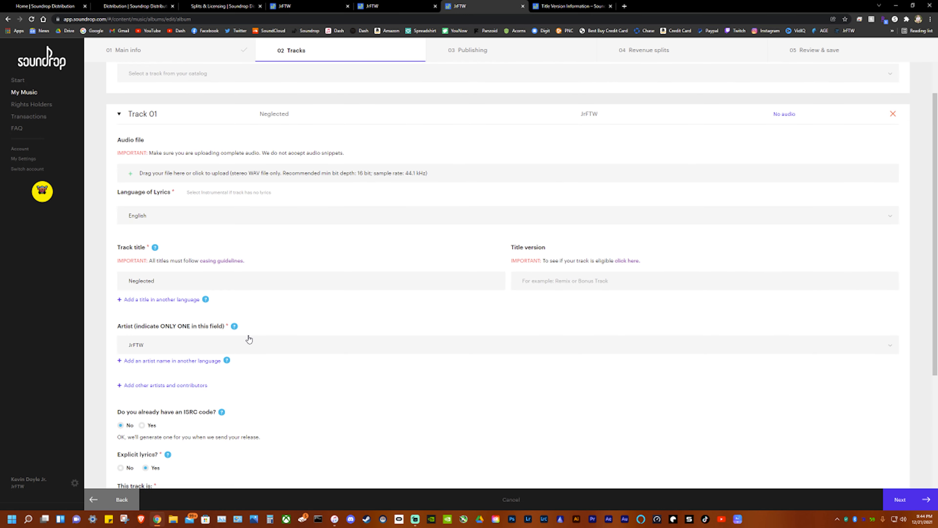
scroll("down", 3)
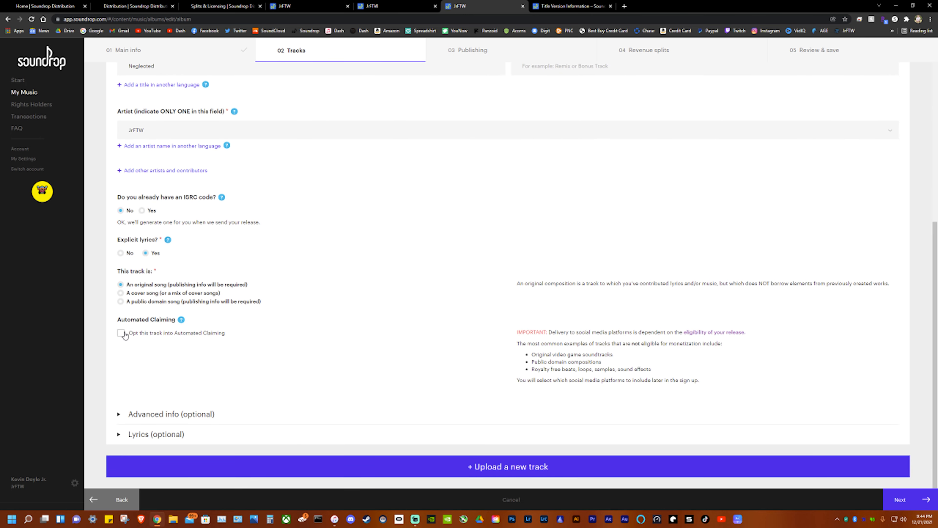
left_click(120, 333)
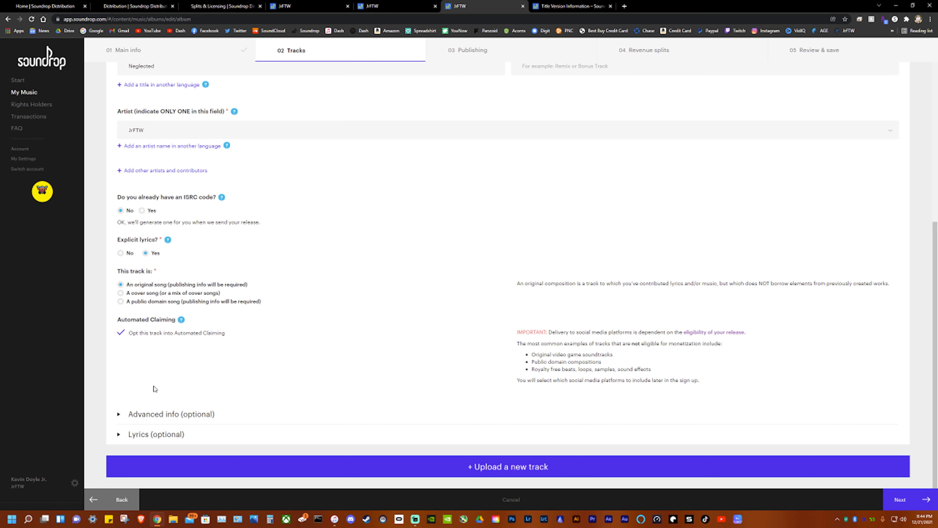
left_click(171, 414)
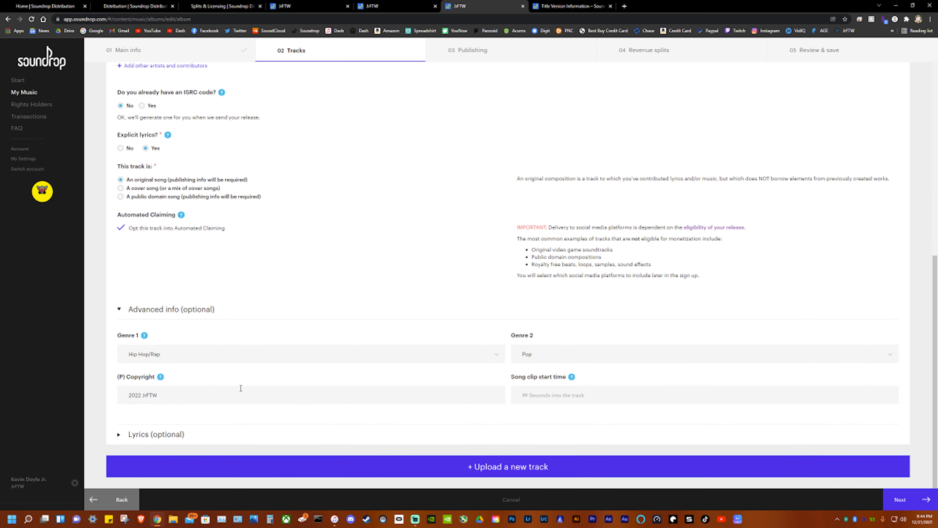
left_click(704, 394)
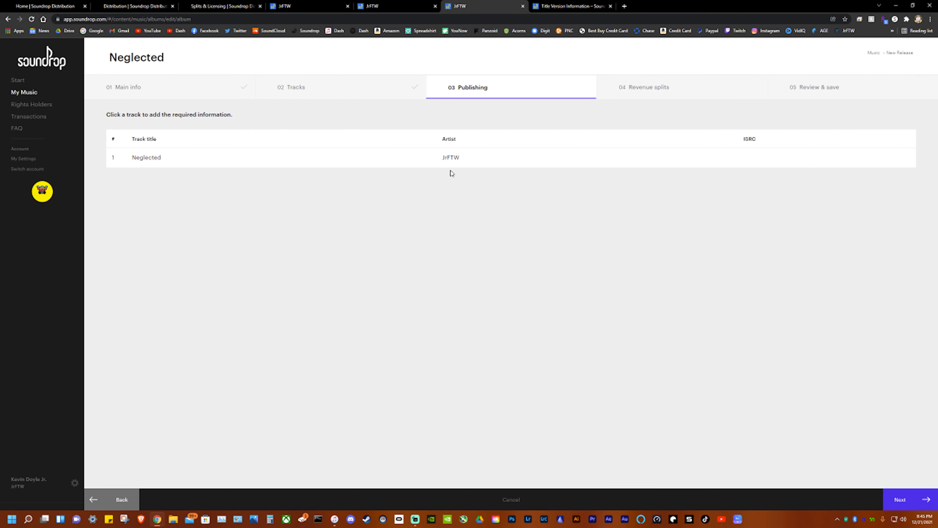
Credit writer Kevin on Neglected as Composer & Arranger with a 100% share and save.
left_click(146, 158)
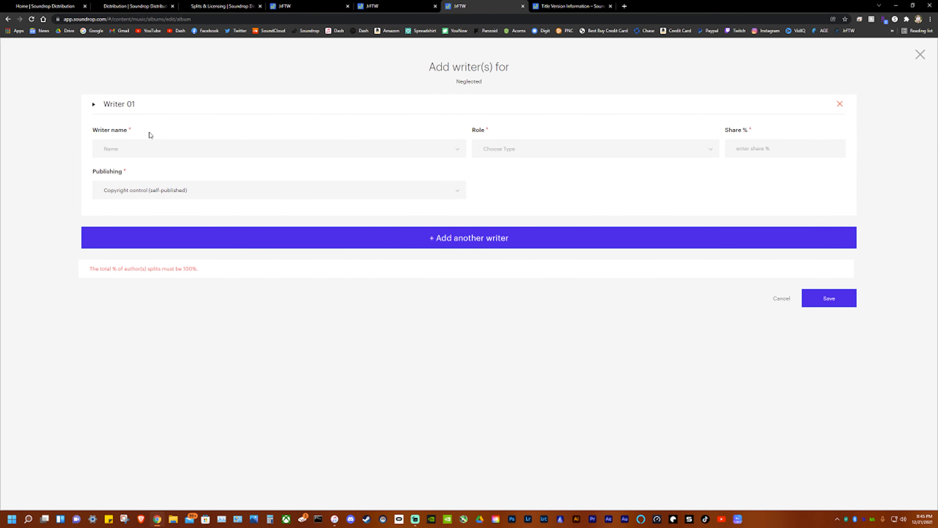
left_click(278, 149)
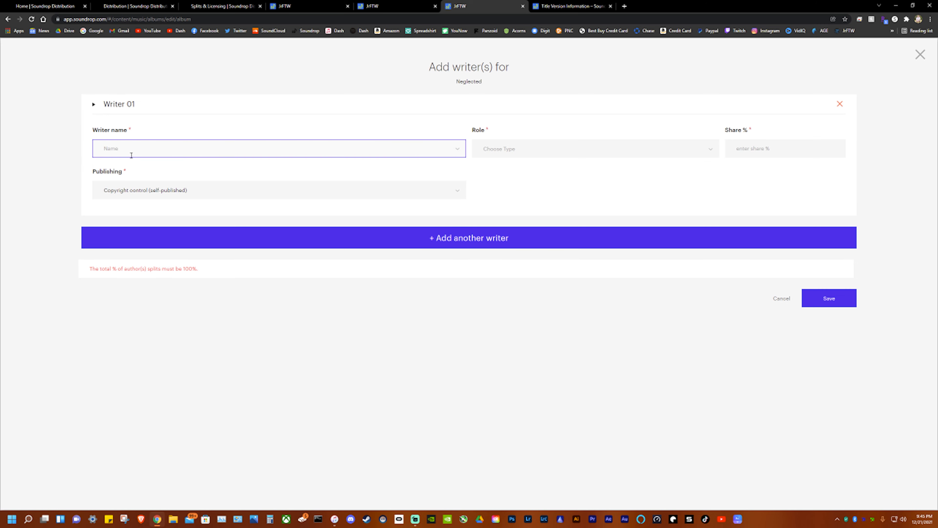
type("Kevin")
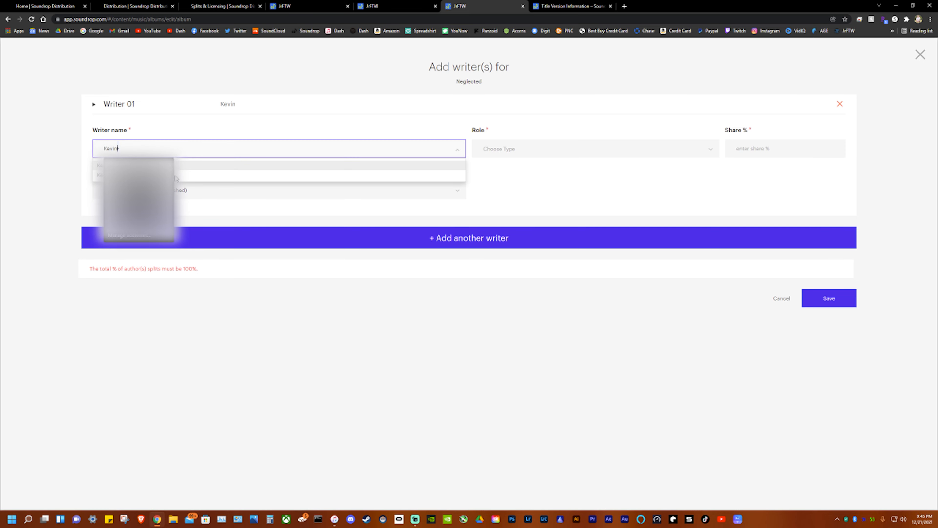
left_click(595, 149)
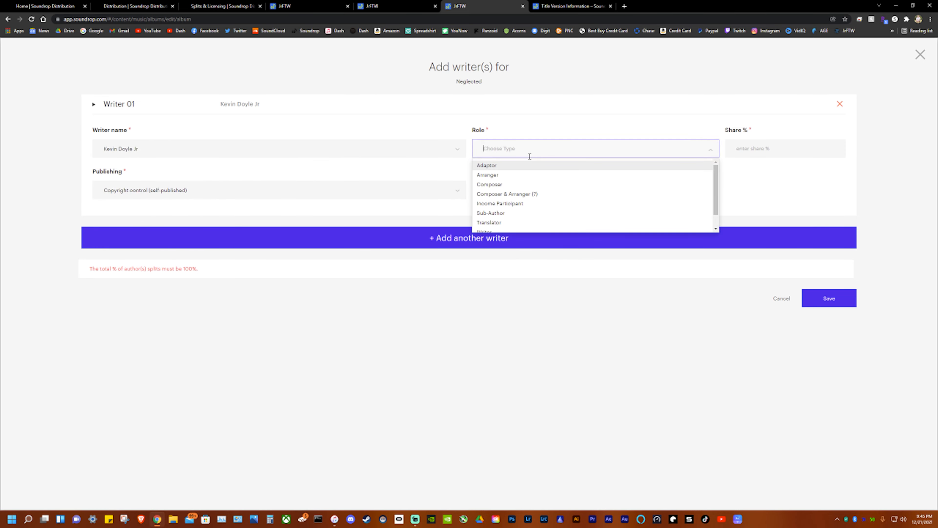
left_click(507, 194)
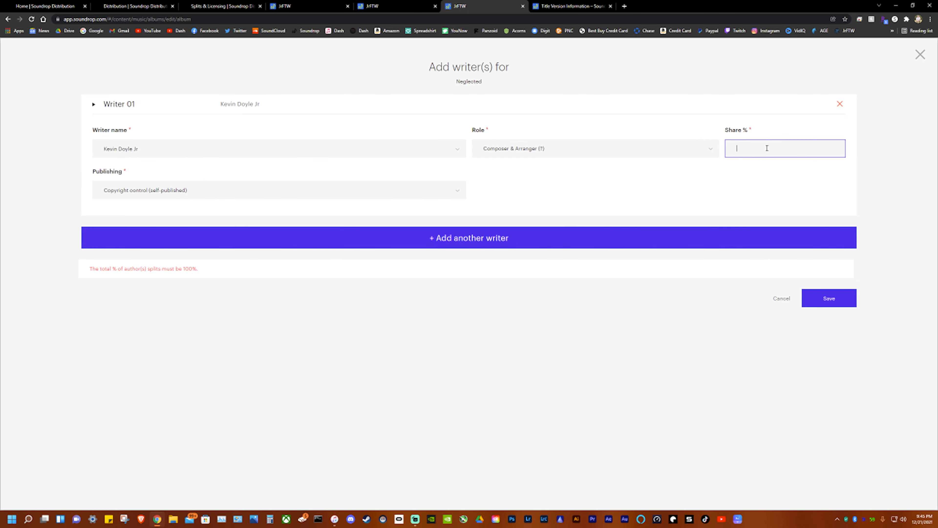
type("100")
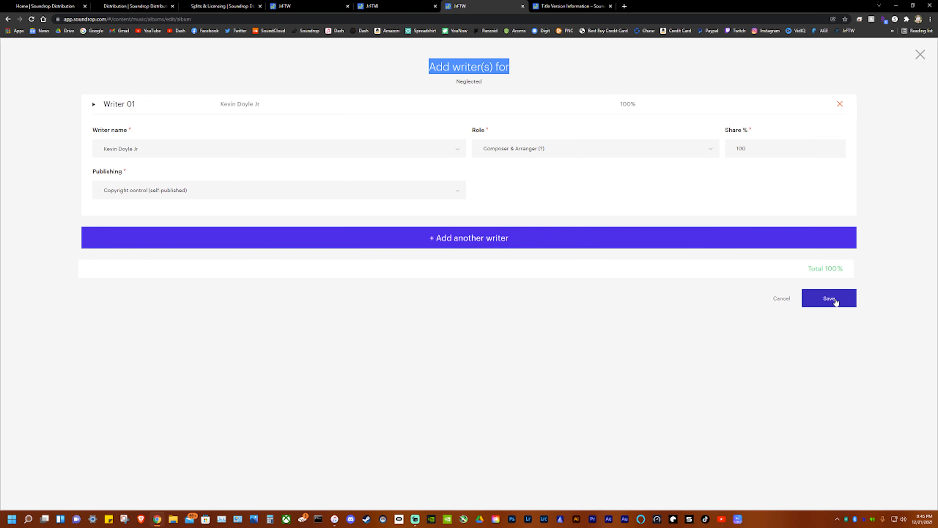
left_click(828, 298)
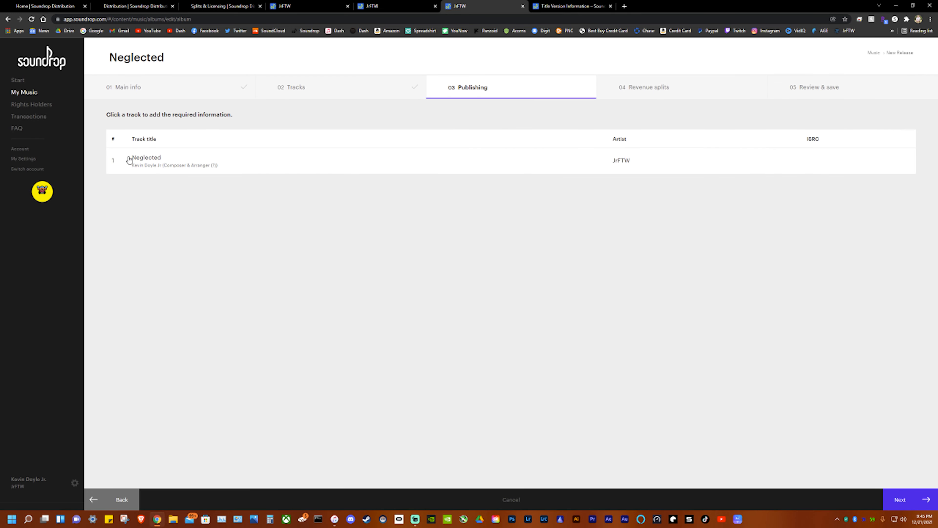
mouse_move(774, 170)
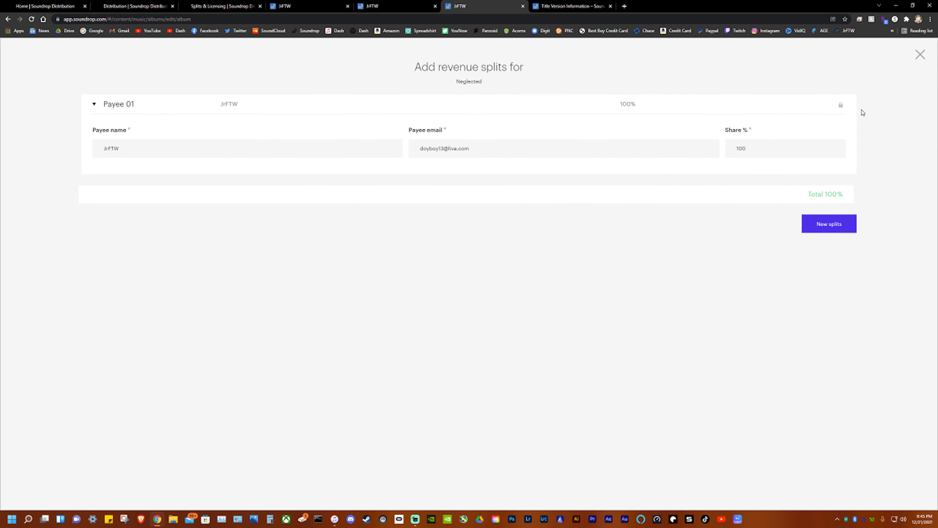
Accept JrFTW's 100% revenue split and continue to Review & save.
left_click(920, 53)
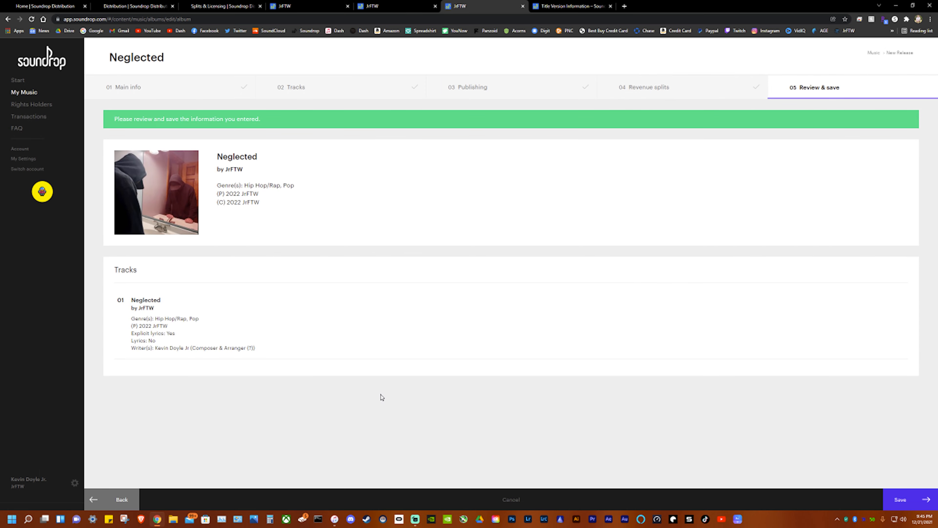
mouse_move(357, 227)
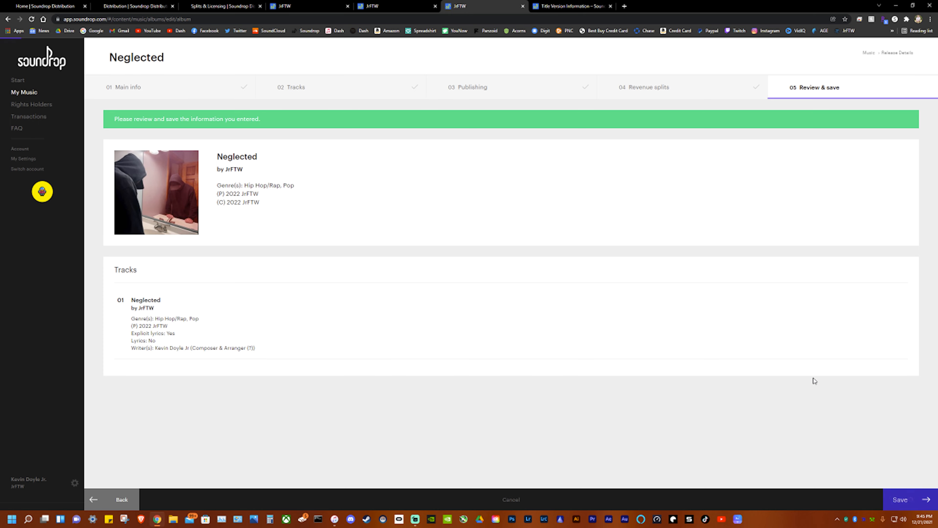
Save Neglected to Assets, dismiss the saved-with-errors notice, and return to the homepage.
left_click(899, 499)
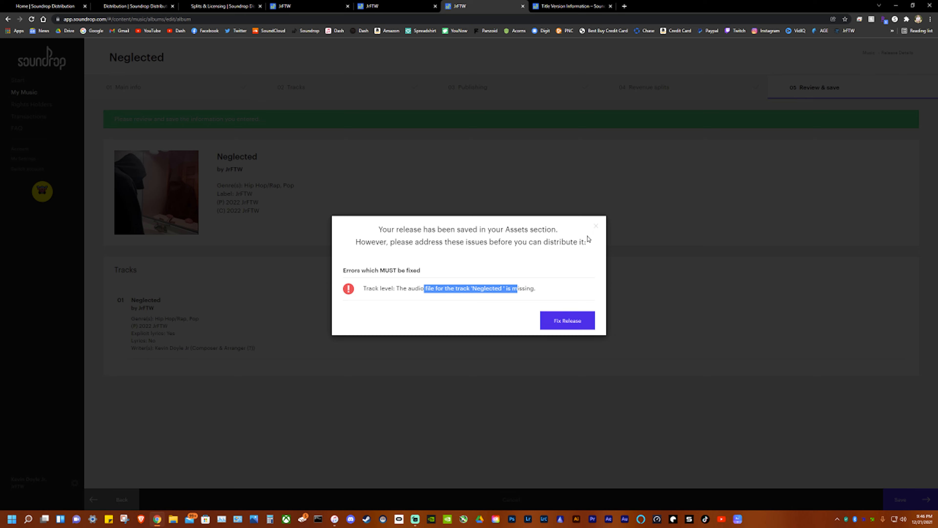
left_click(597, 226)
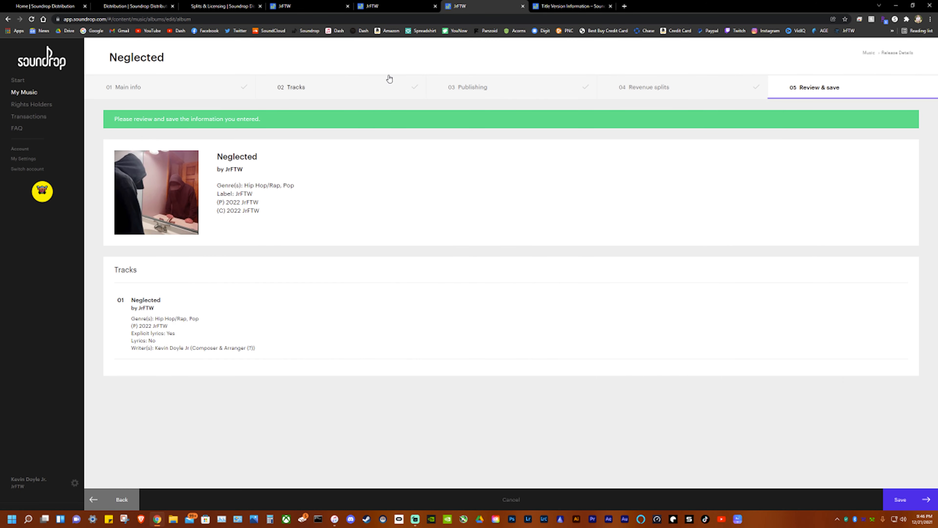
mouse_move(569, 144)
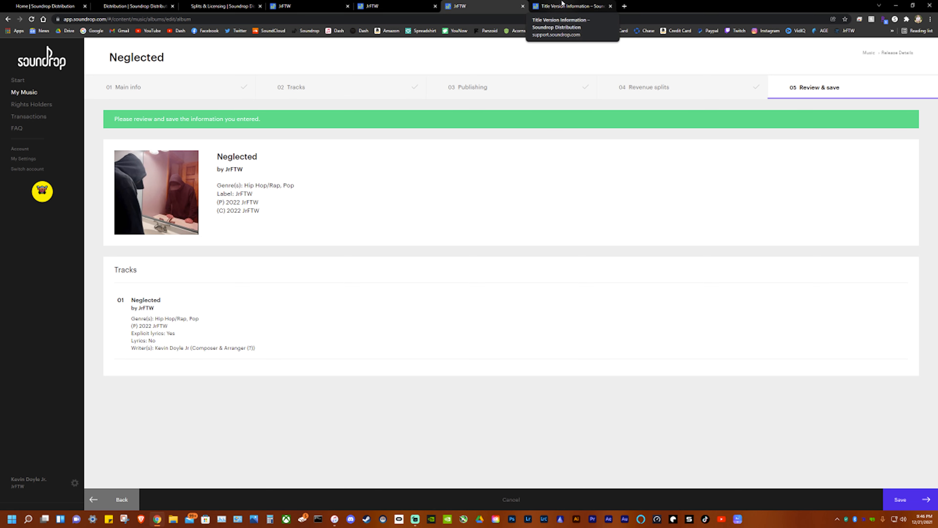
left_click(570, 6)
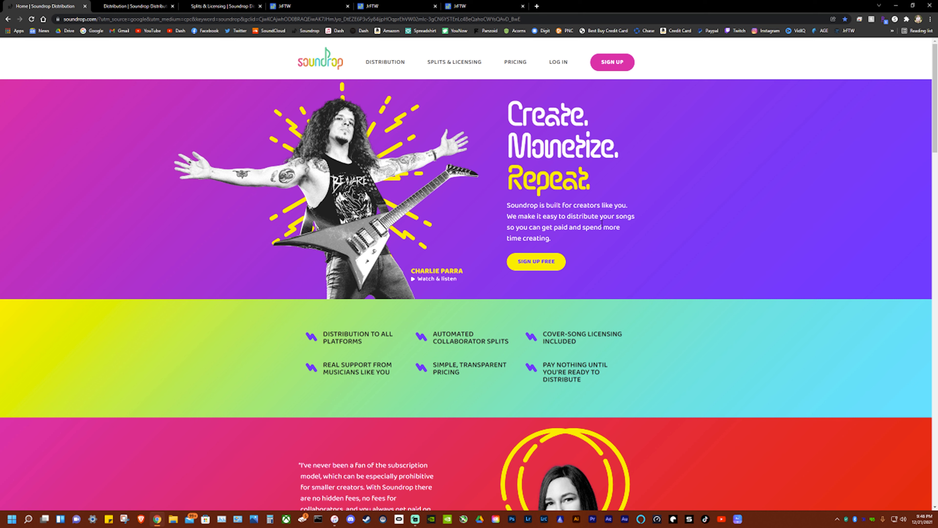
mouse_move(624, 286)
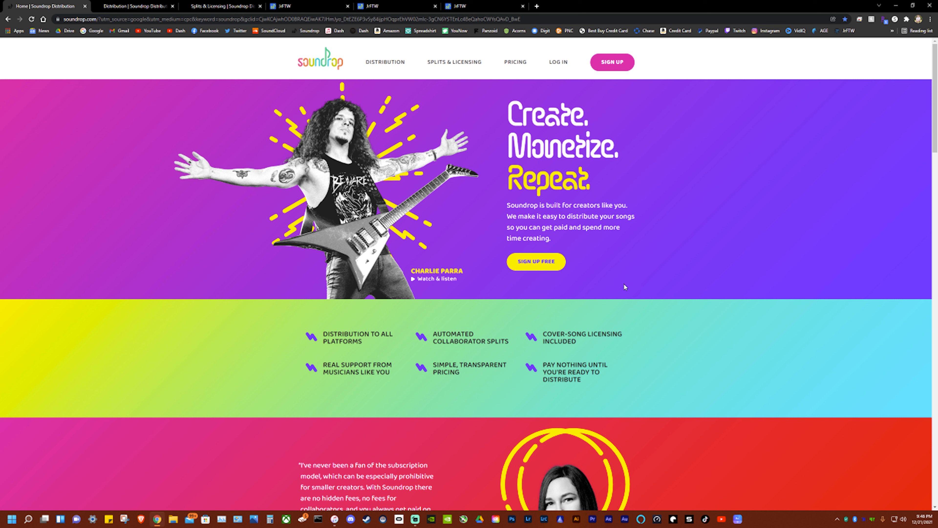